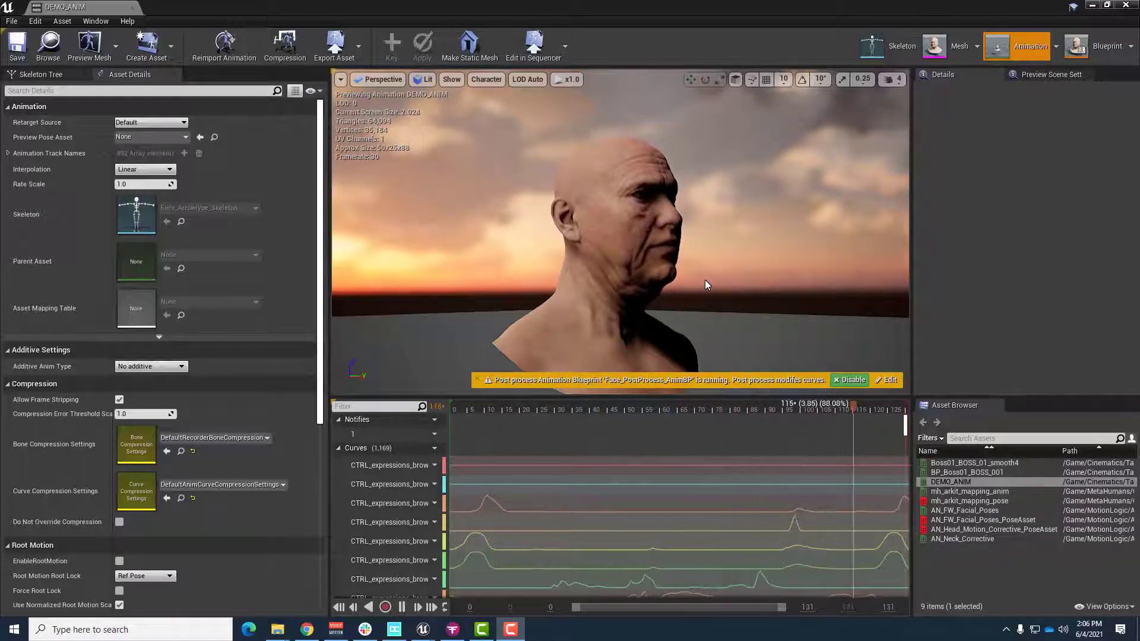
# Leave the DEMO_ANIM preview and browse into the take's Animation folder holding DEMO_ANIM.
pyautogui.click(596, 409)
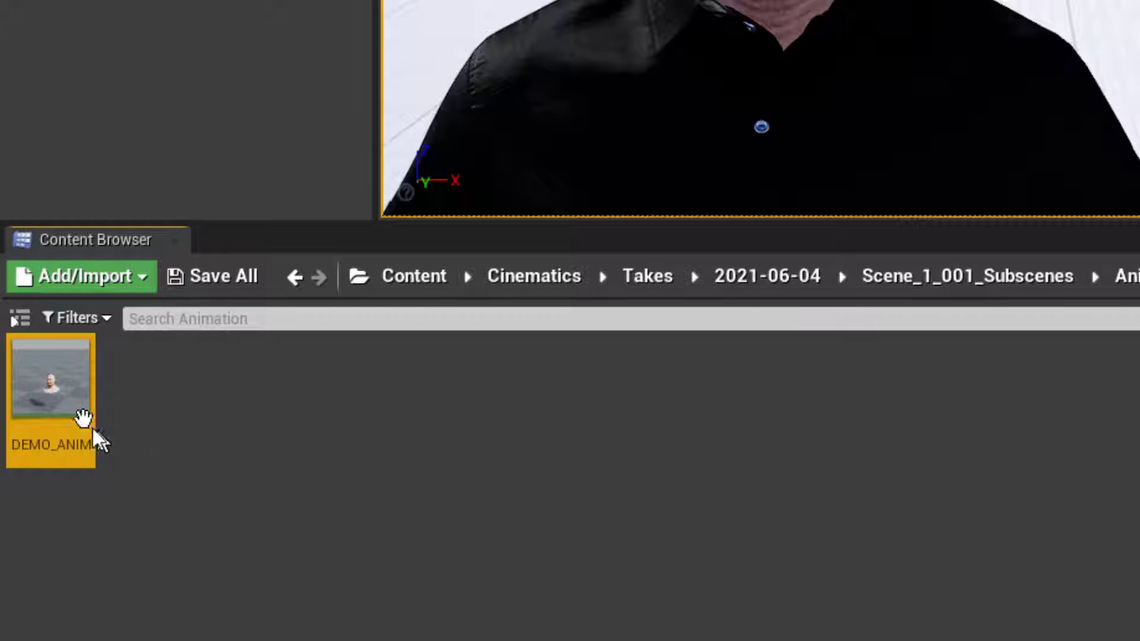
pyautogui.moveTo(140, 449)
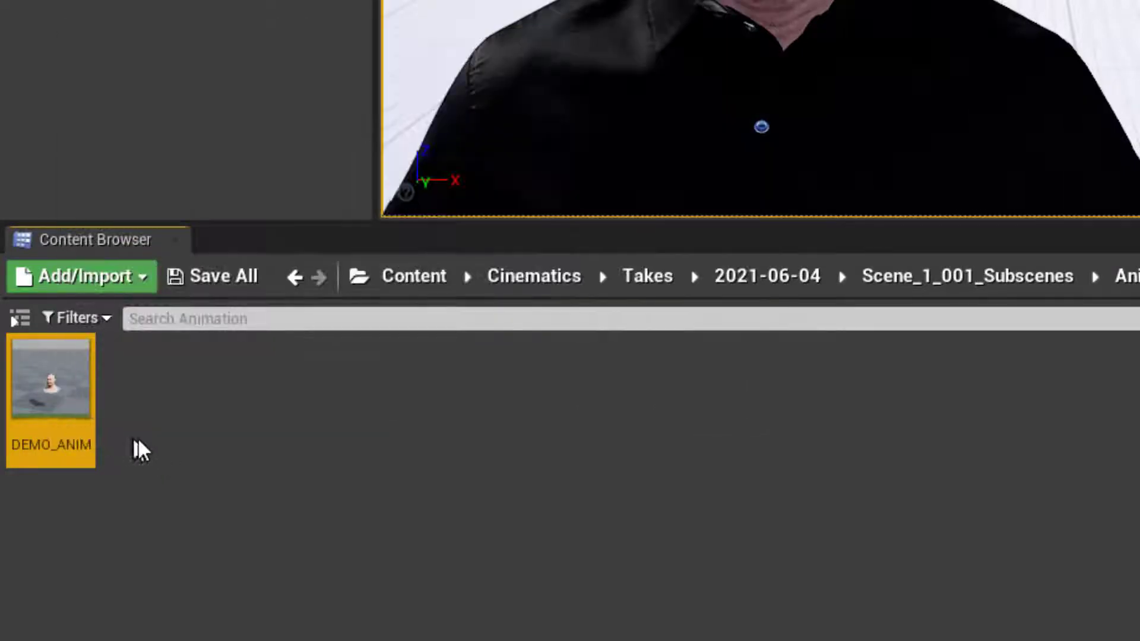
pyautogui.doubleClick(51, 445)
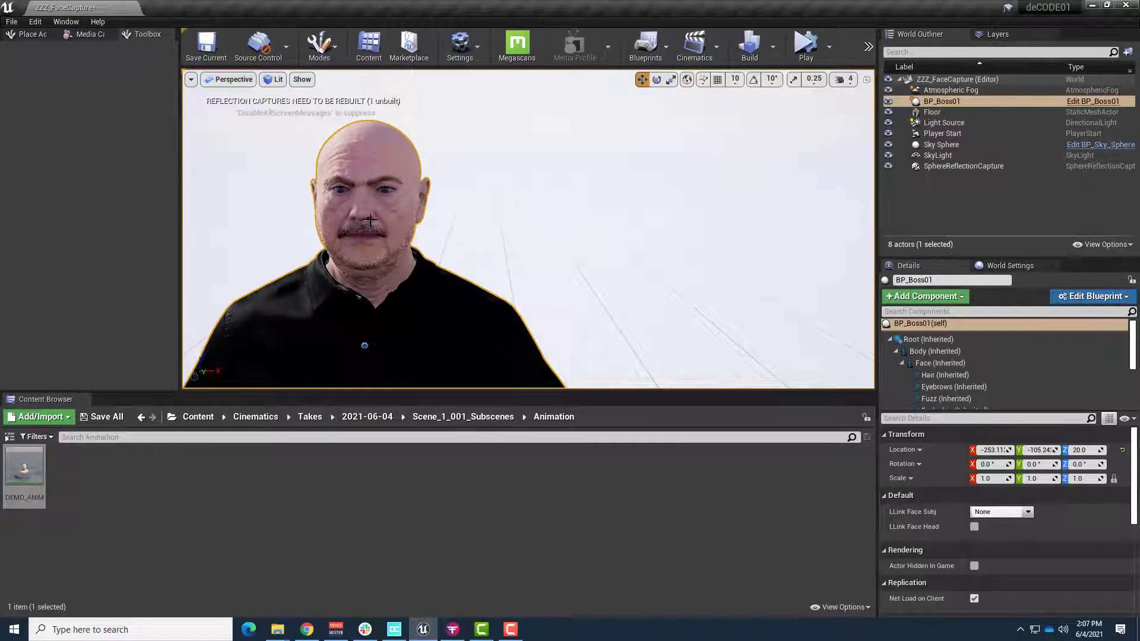
pyautogui.moveTo(977, 410)
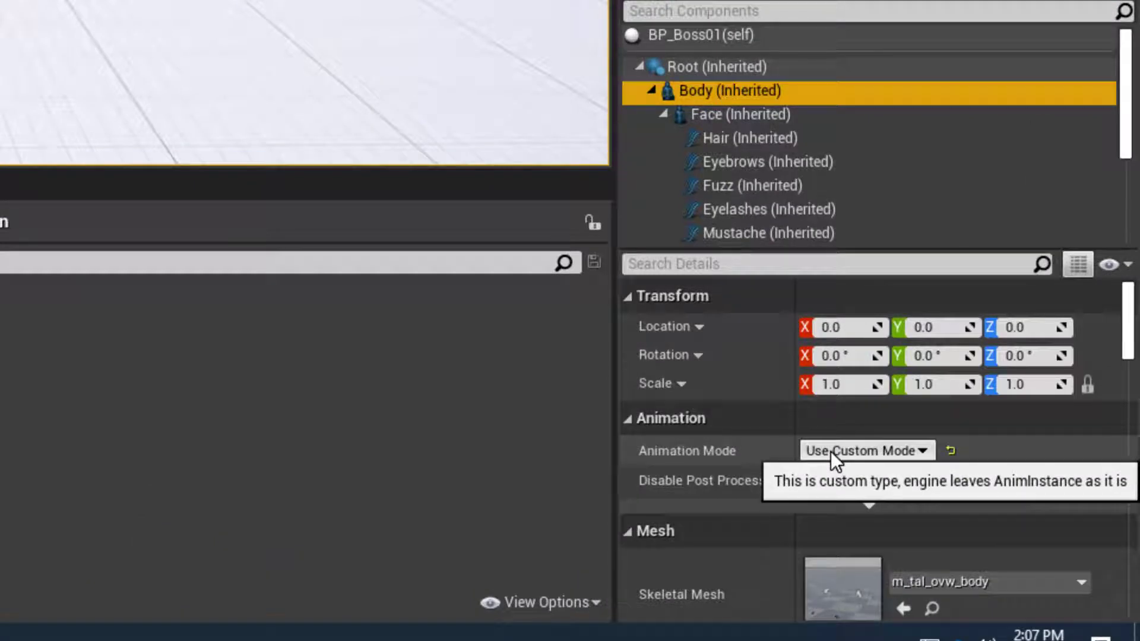
# Set BP_Boss01's Body to Use Animation Asset and check the Face component's Anim Class Face_AnimBP_C.
pyautogui.click(865, 451)
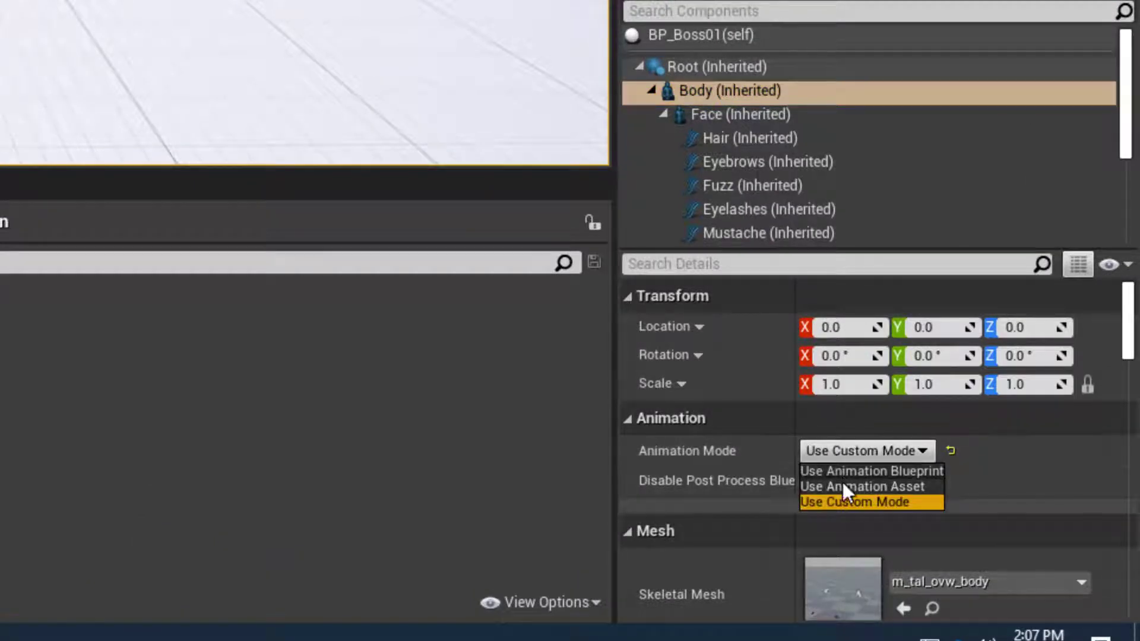
pyautogui.click(862, 487)
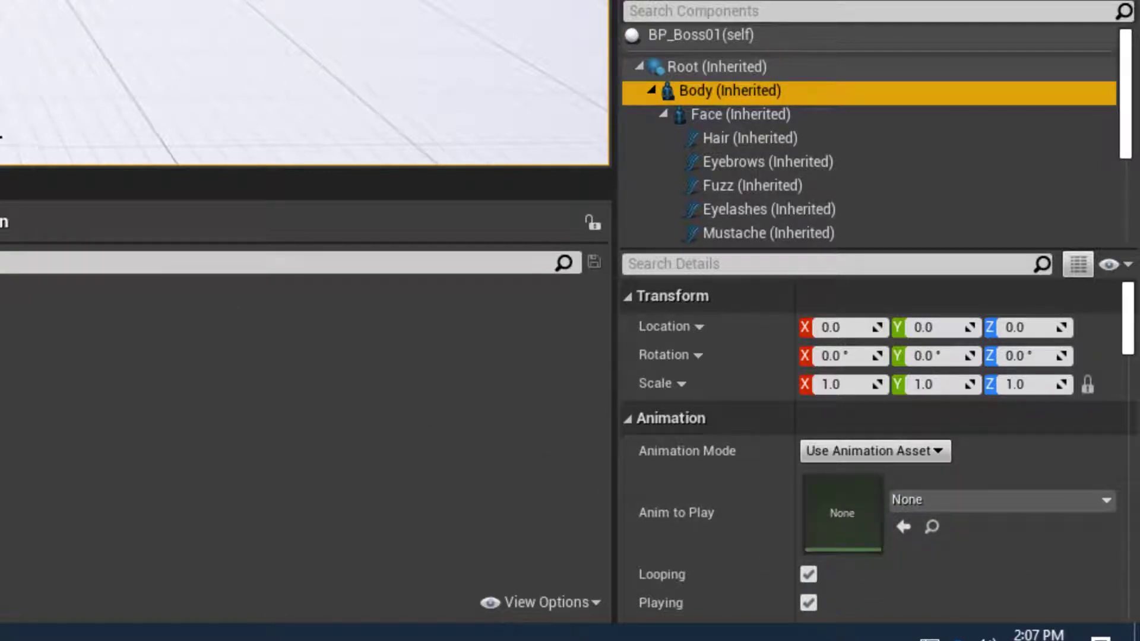
pyautogui.click(740, 114)
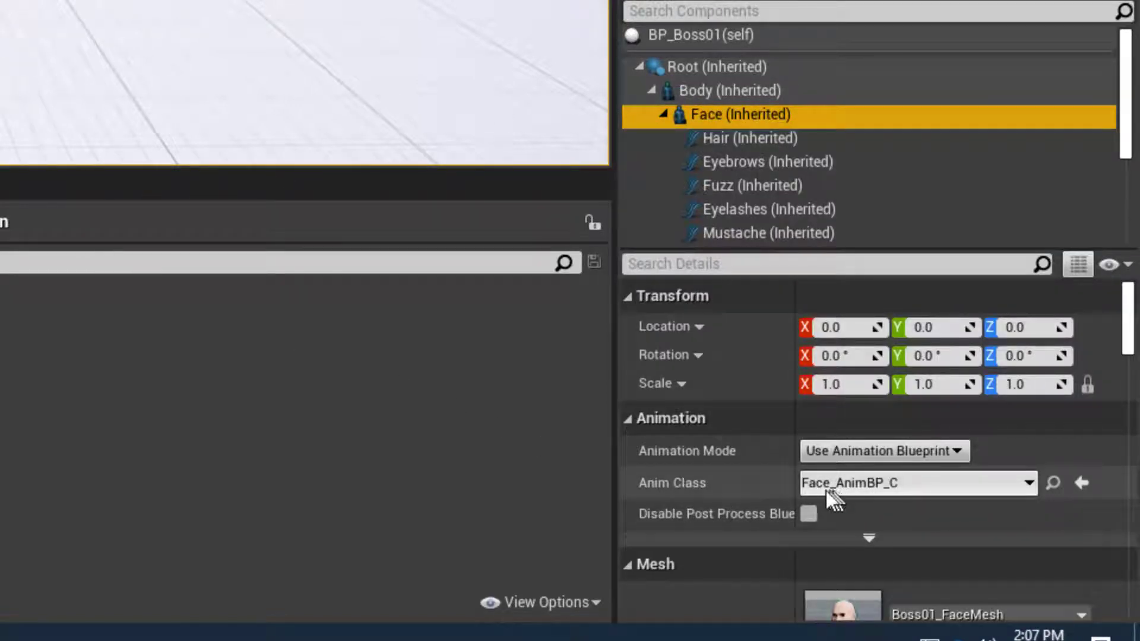
pyautogui.moveTo(863, 509)
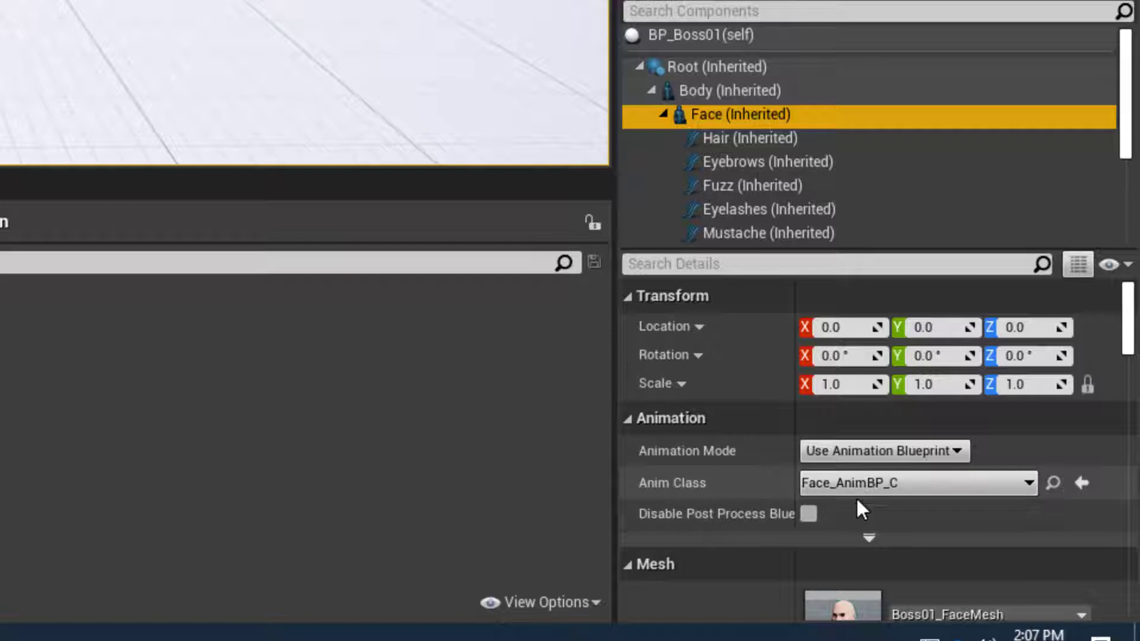
pyautogui.moveTo(828, 500)
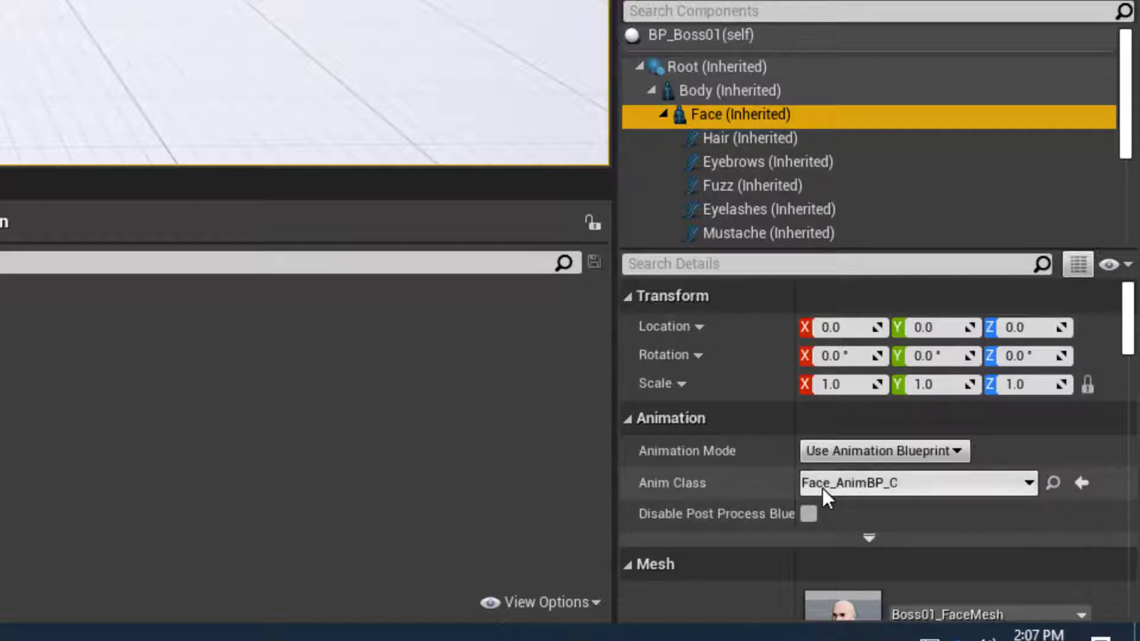
pyautogui.moveTo(25, 411)
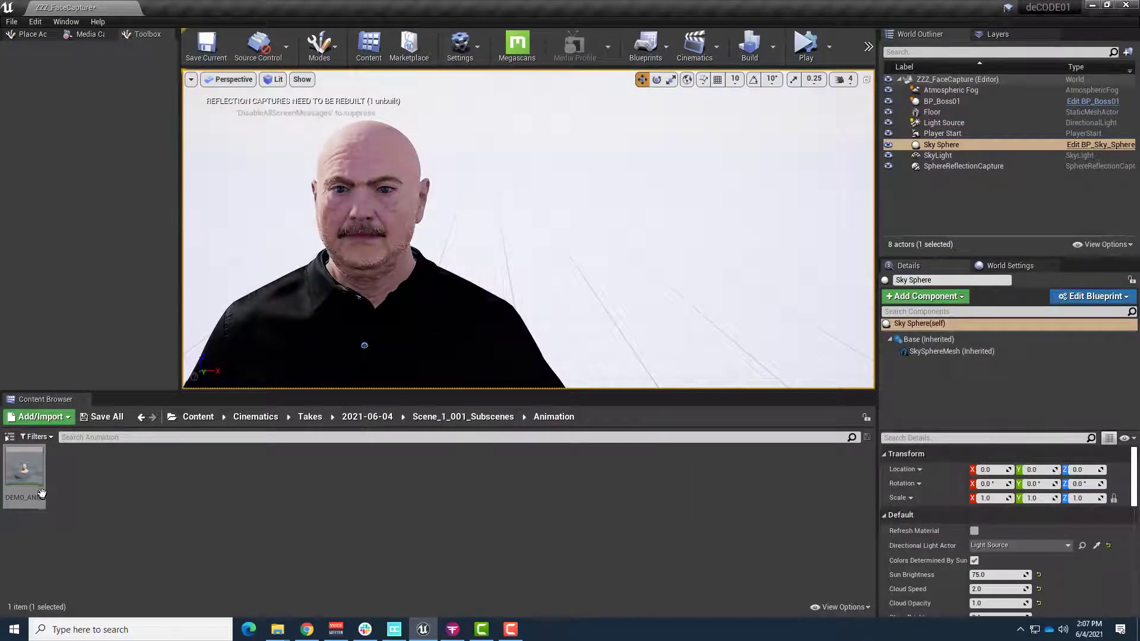
pyautogui.moveTo(141, 486)
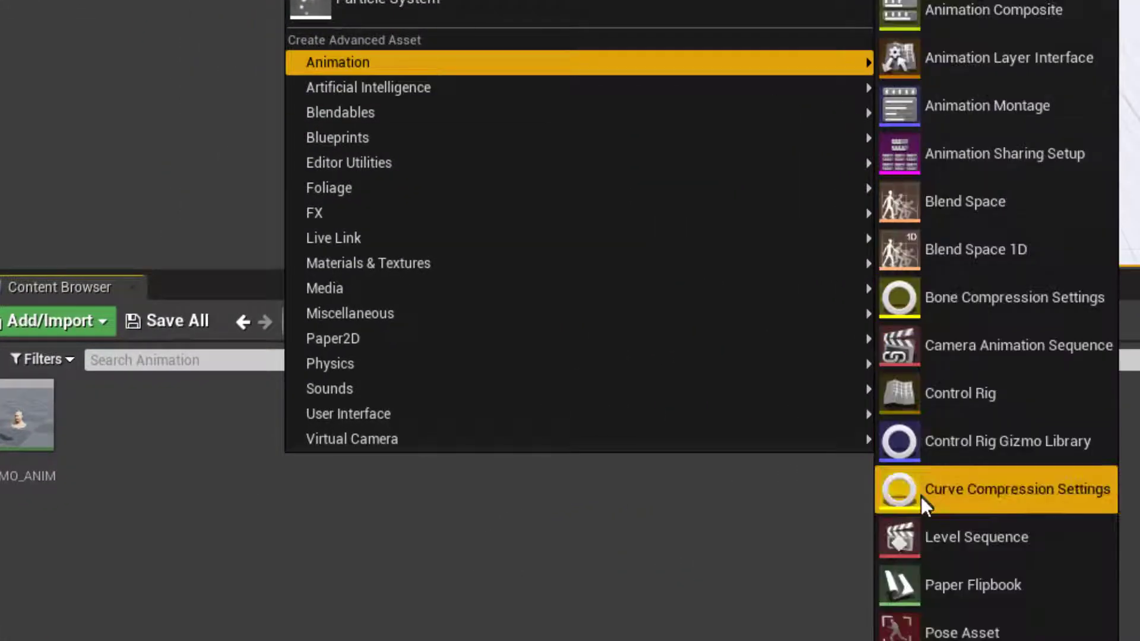
# Create a Level Sequence named Demo_SEQ in the Animation folder and open it in Sequencer.
pyautogui.click(976, 537)
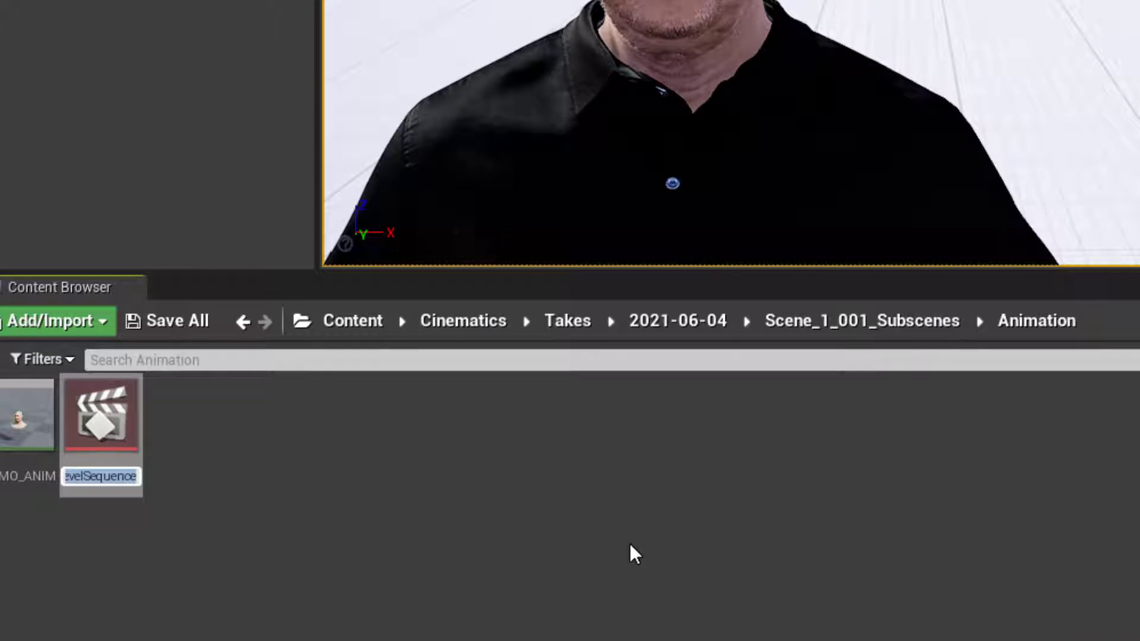
pyautogui.write('Demo')
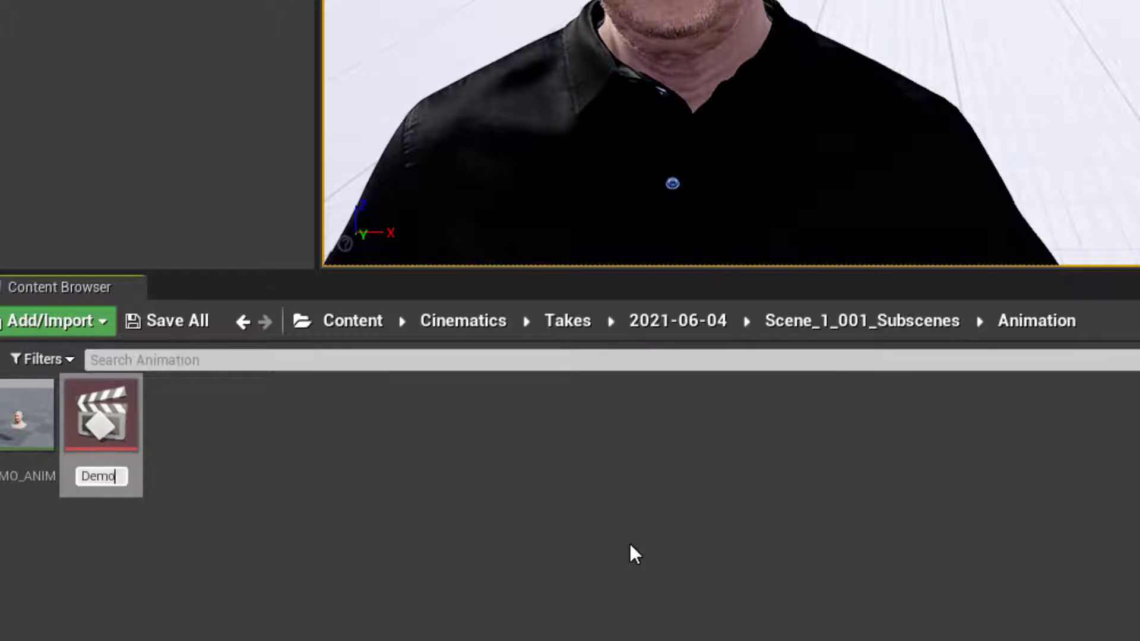
pyautogui.write('_SEQ')
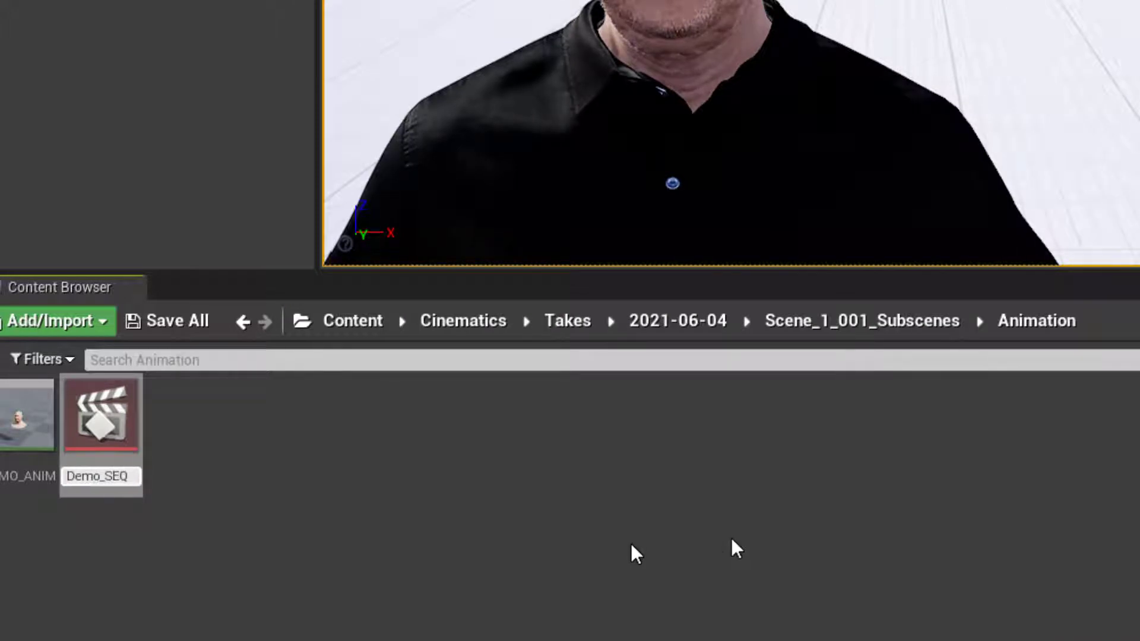
pyautogui.click(99, 414)
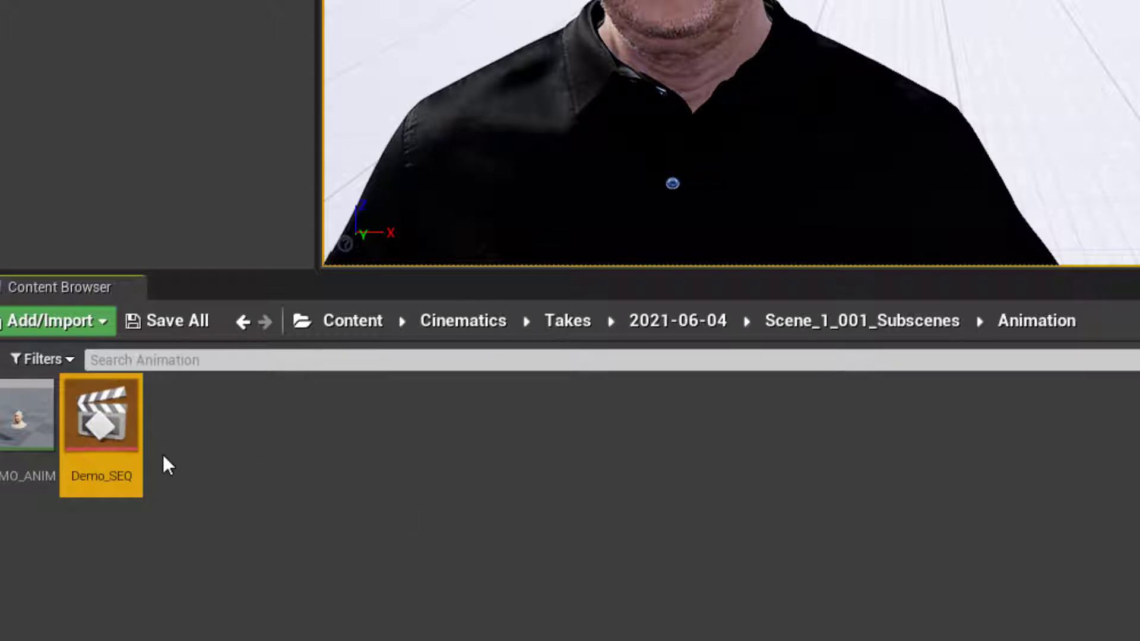
pyautogui.doubleClick(99, 414)
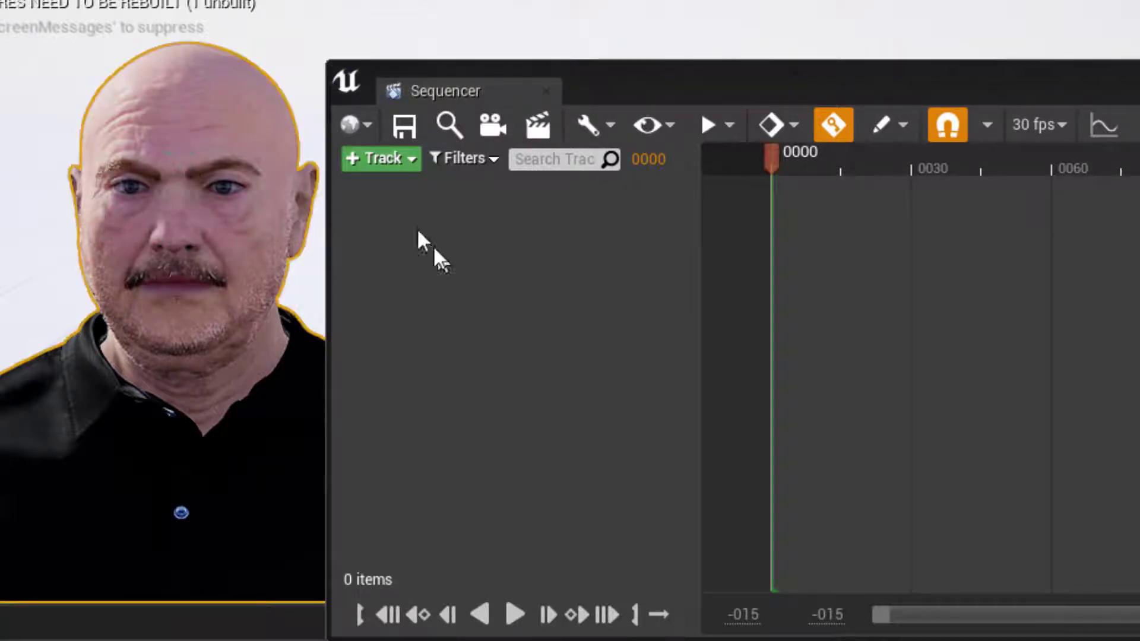
# Add BP_Boss01 to Demo_SEQ and delete its auto-added body and face control rig tracks.
pyautogui.click(374, 158)
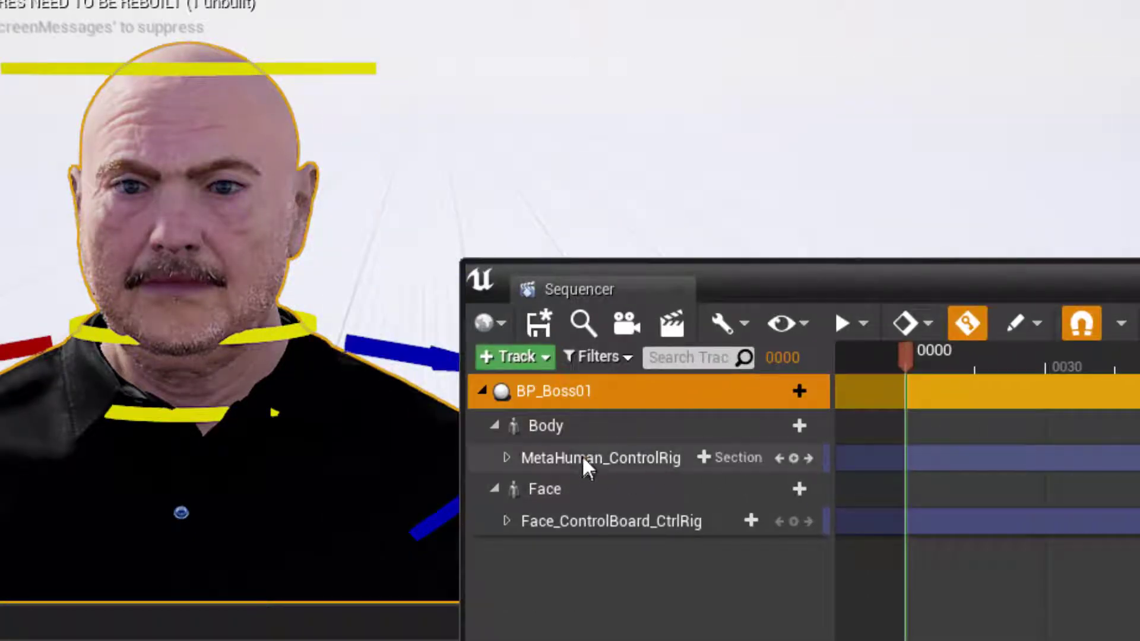
pyautogui.click(610, 520)
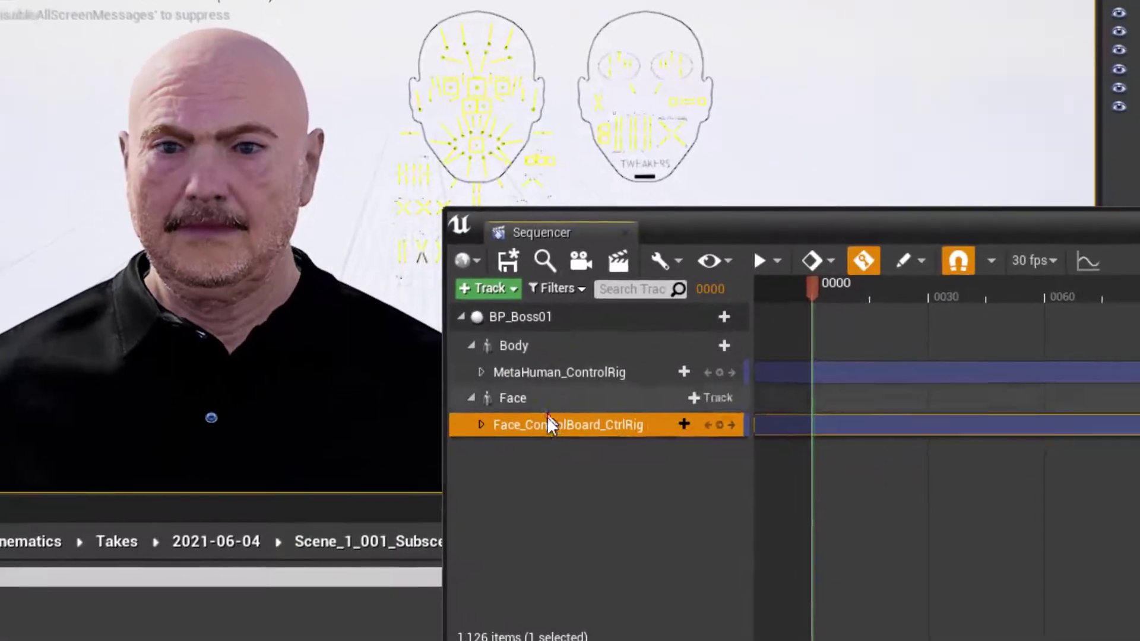
pyautogui.rightClick(567, 426)
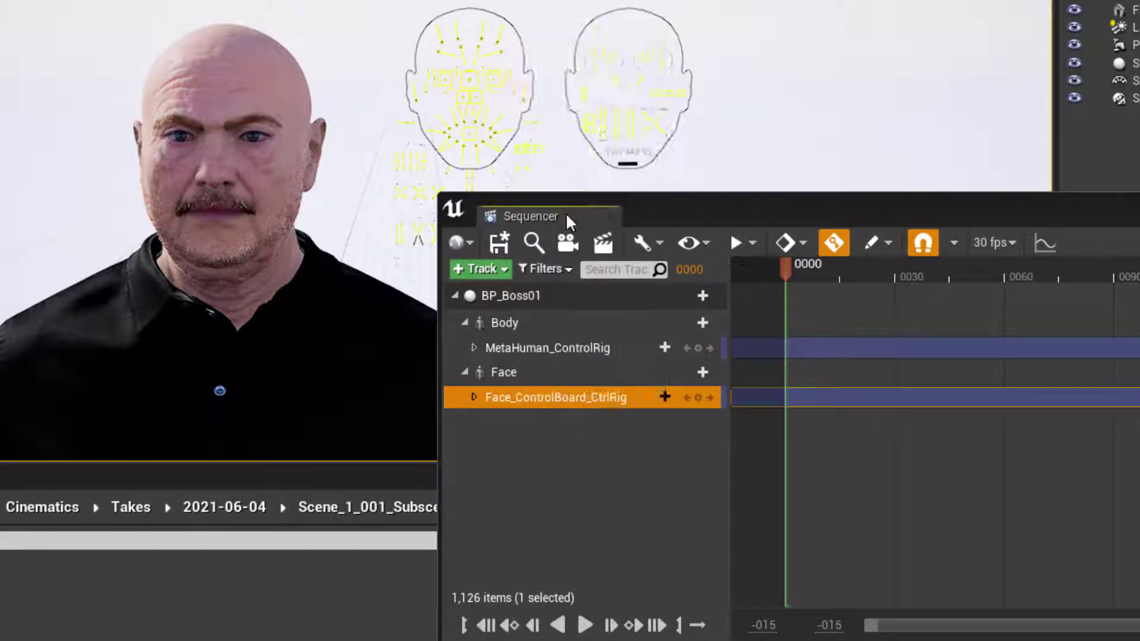
pyautogui.rightClick(548, 348)
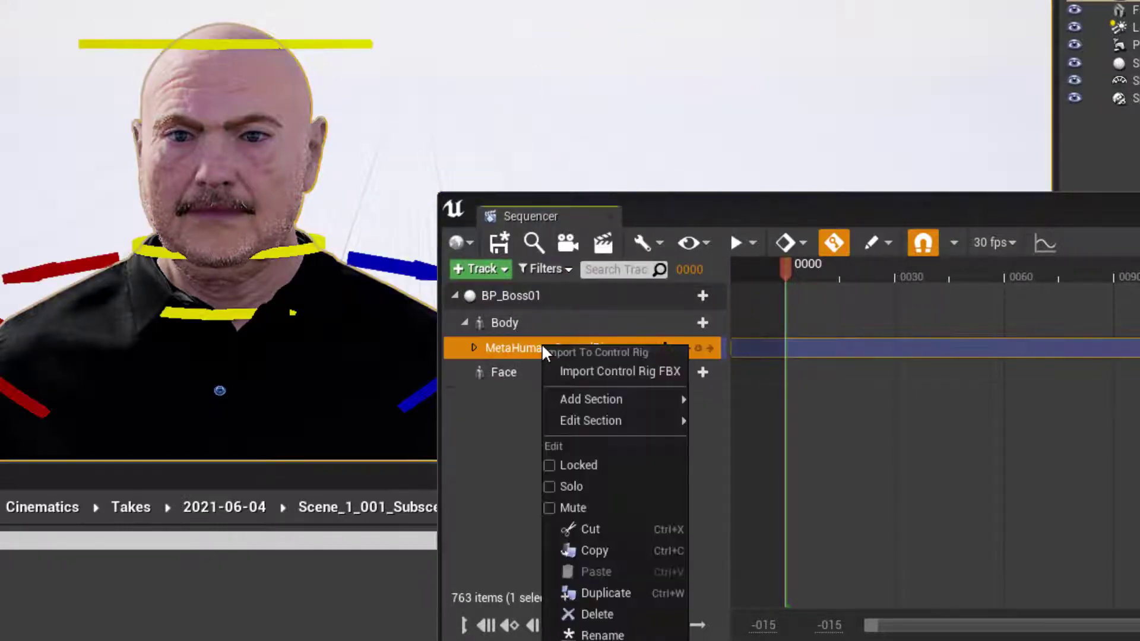
pyautogui.click(598, 614)
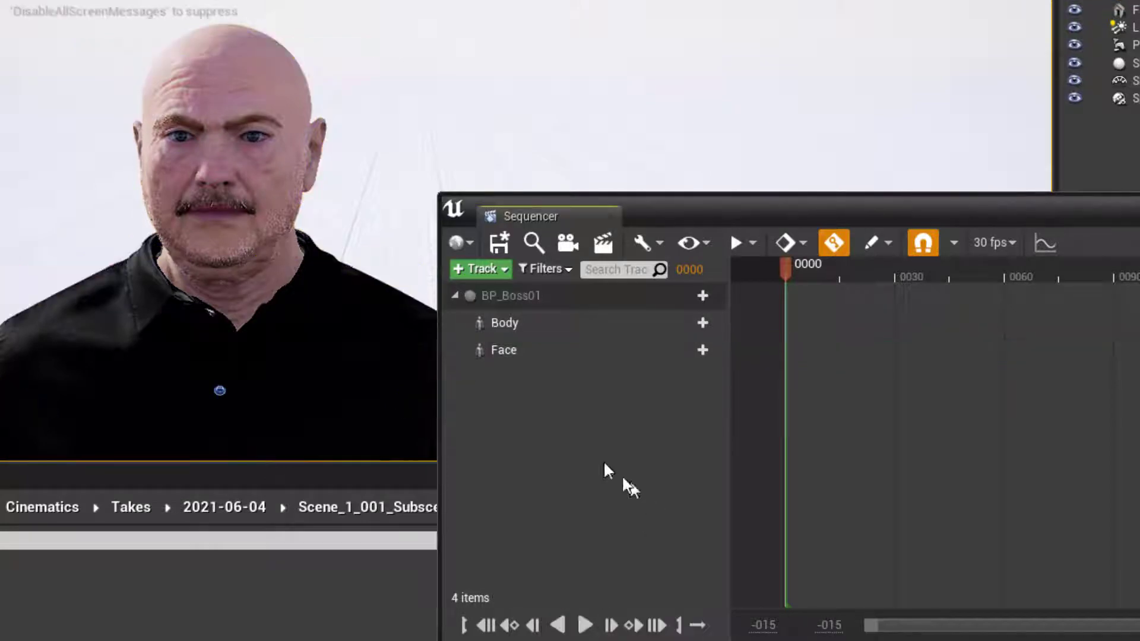
pyautogui.moveTo(843, 219)
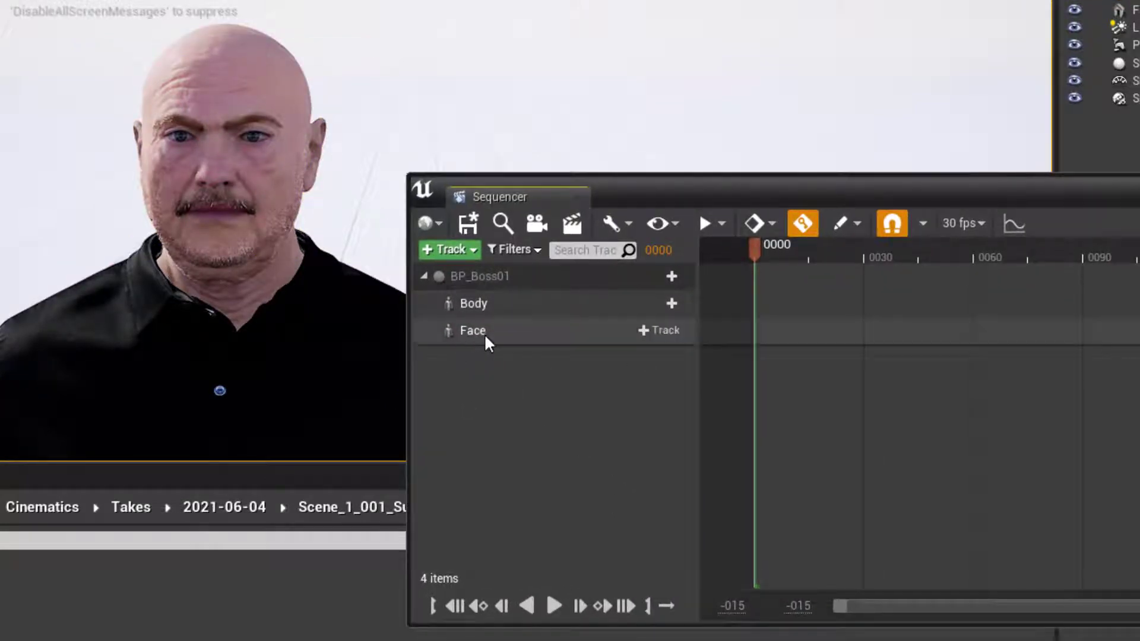
pyautogui.moveTo(595, 349)
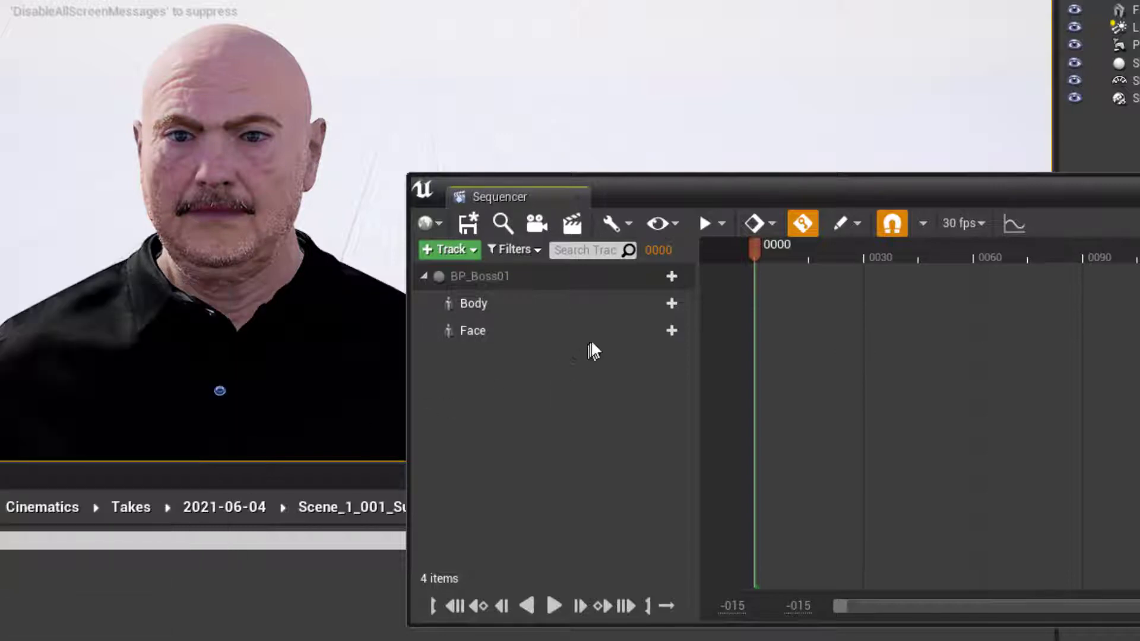
pyautogui.moveTo(649, 340)
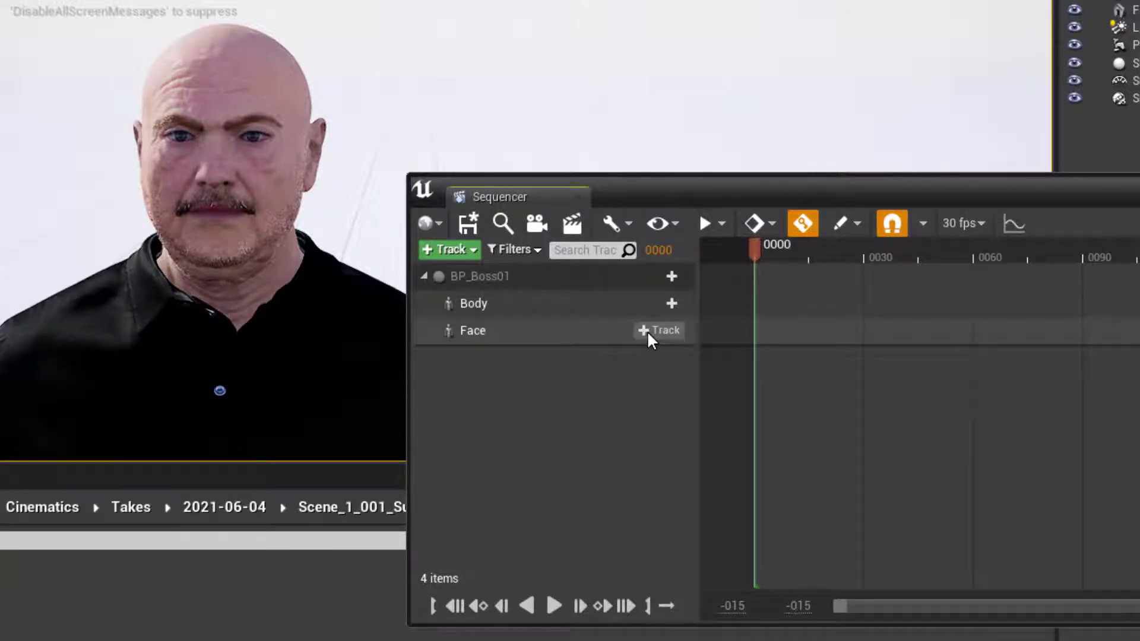
# Add an Animation track with DEMO_ANIM under the Face and play it through to about frame 149.
pyautogui.click(658, 330)
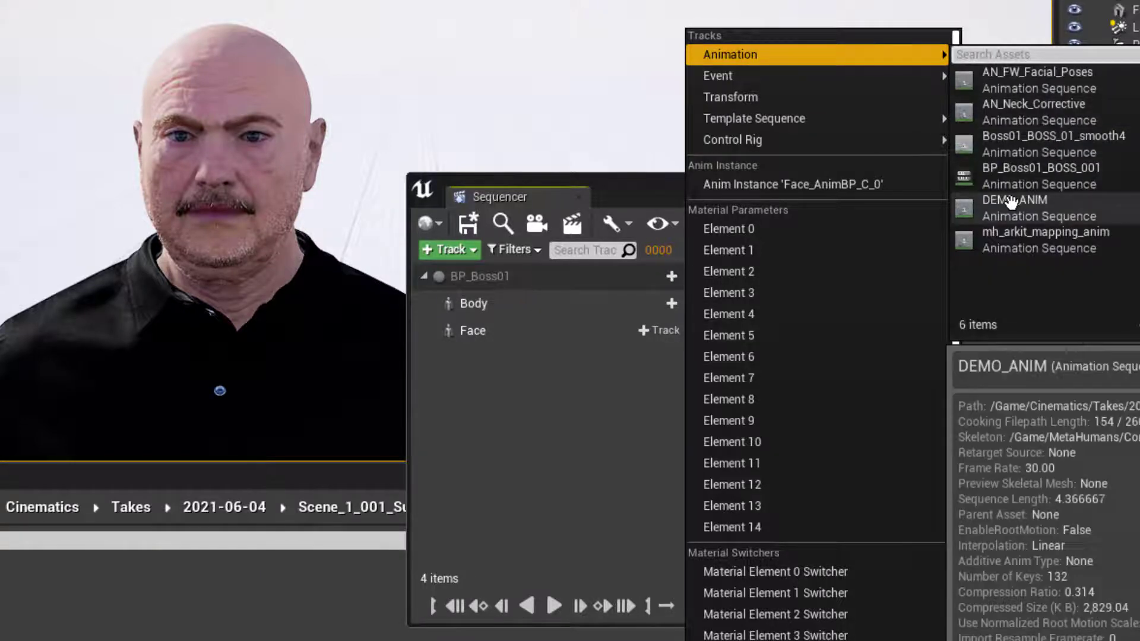
pyautogui.click(1013, 199)
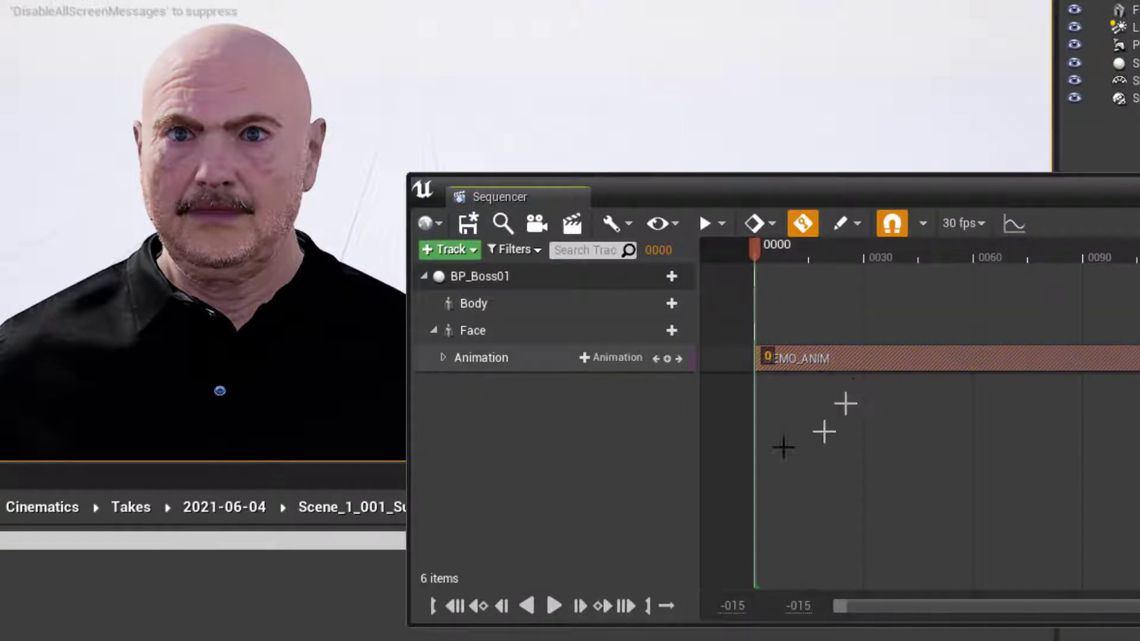
pyautogui.moveTo(562, 527)
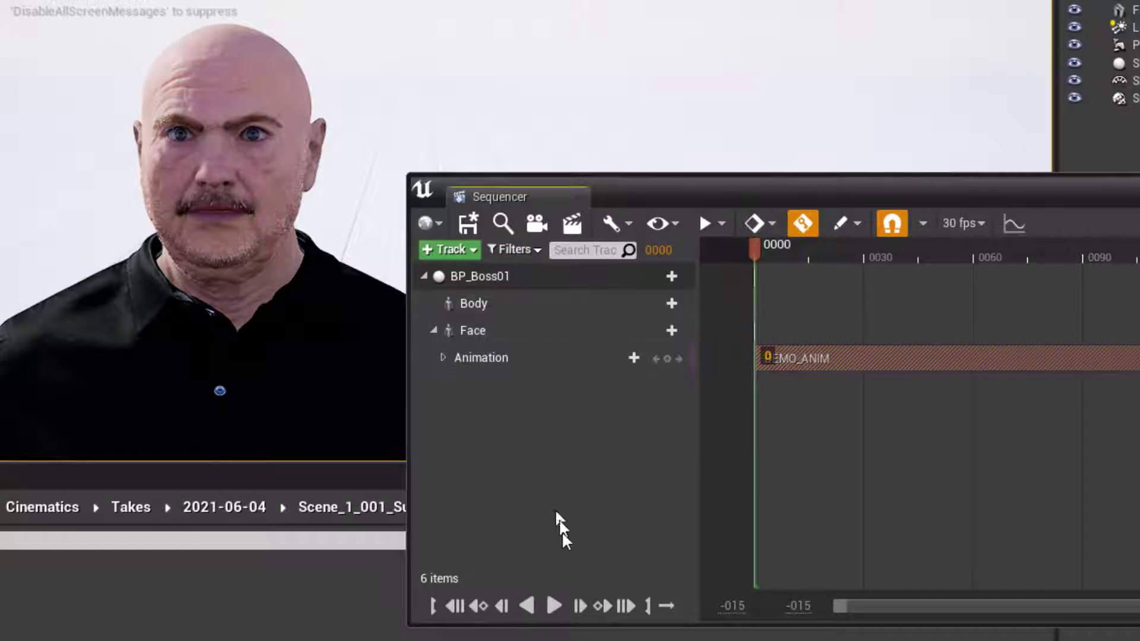
pyautogui.click(553, 605)
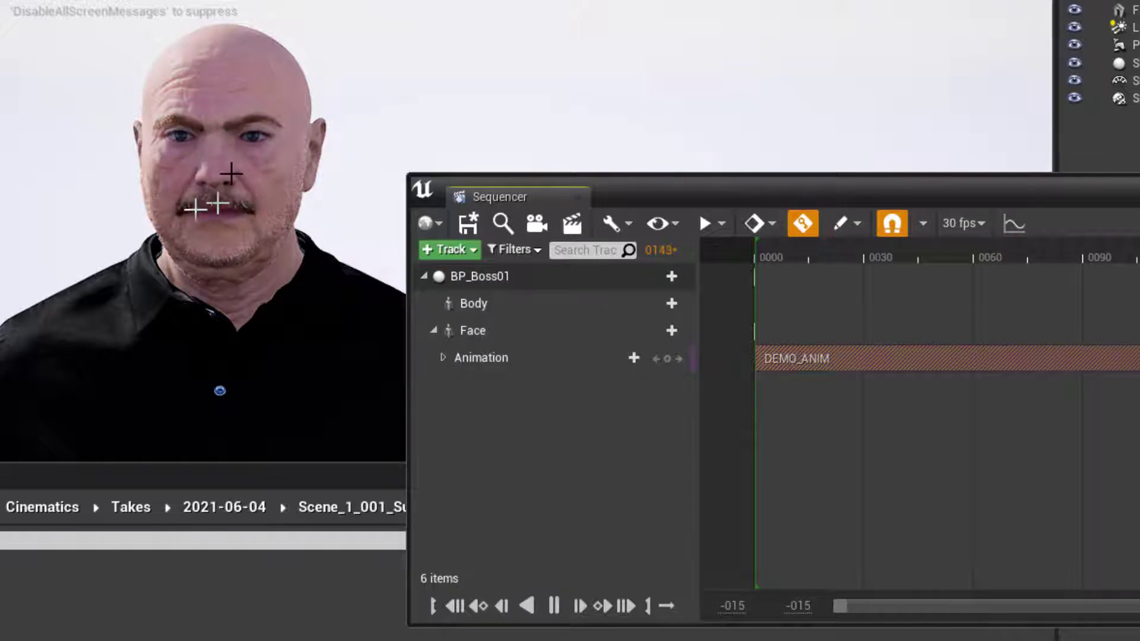
pyautogui.click(552, 604)
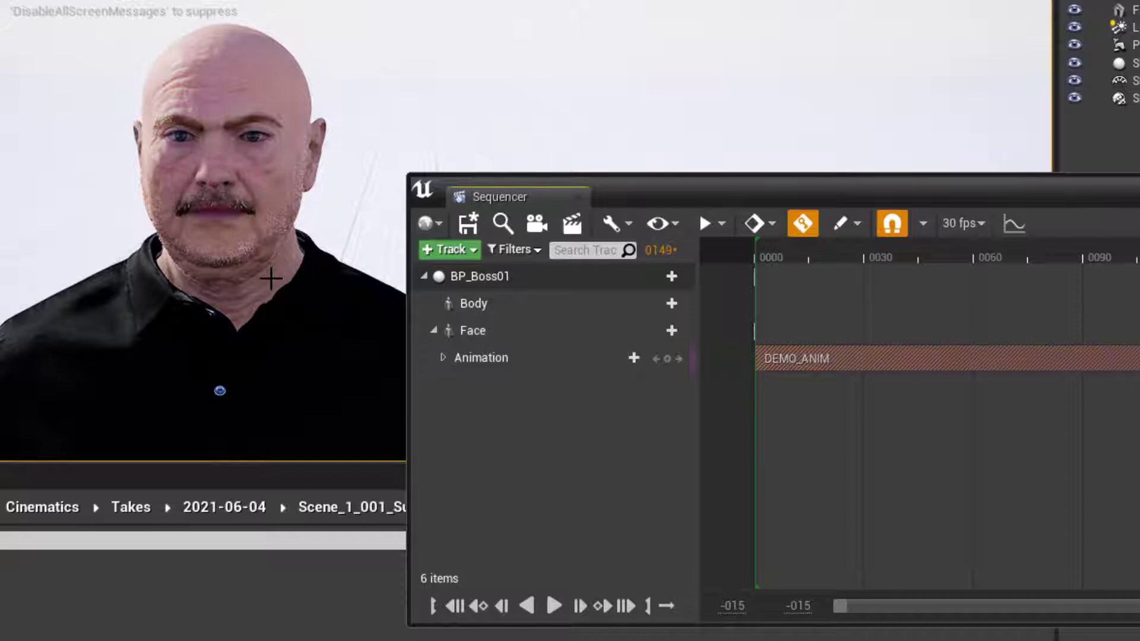
pyautogui.moveTo(182, 254)
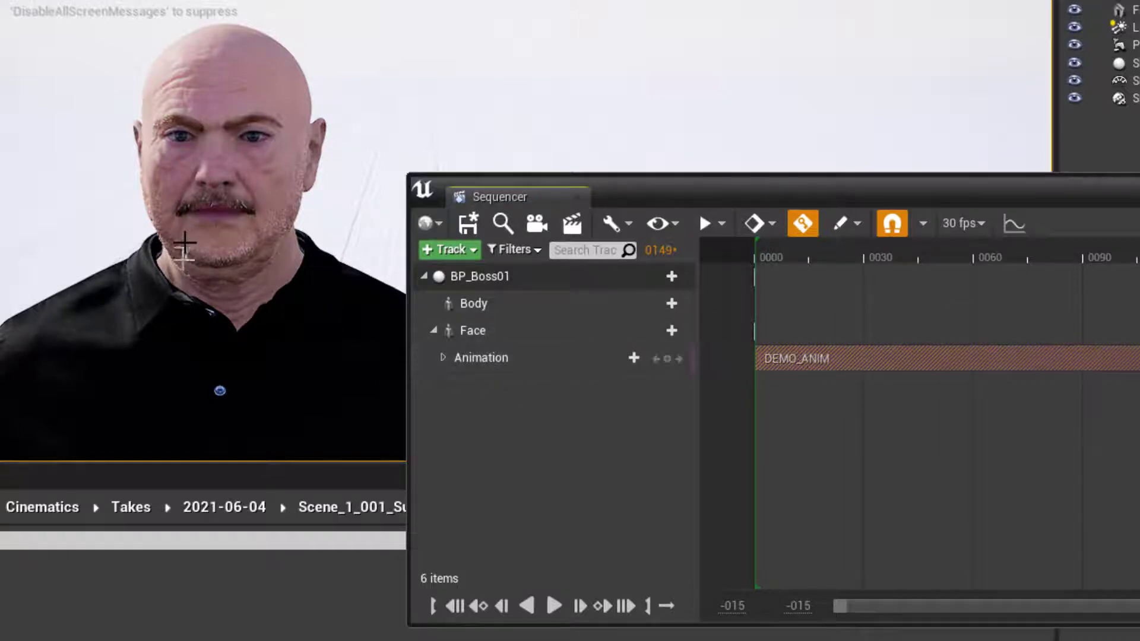
pyautogui.moveTo(466, 314)
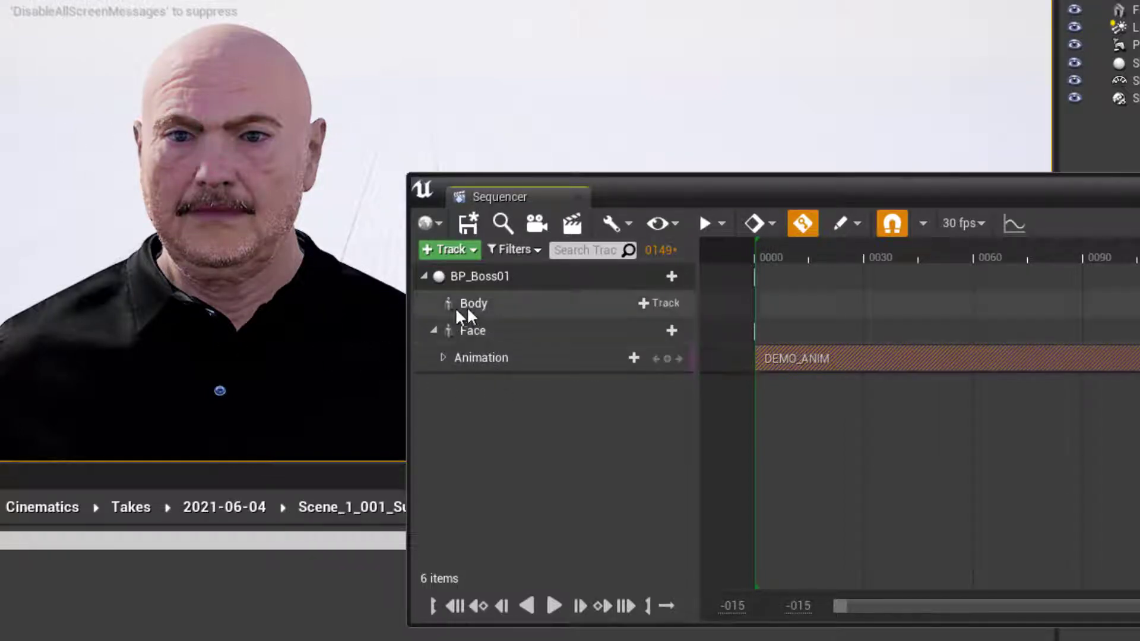
pyautogui.moveTo(657, 303)
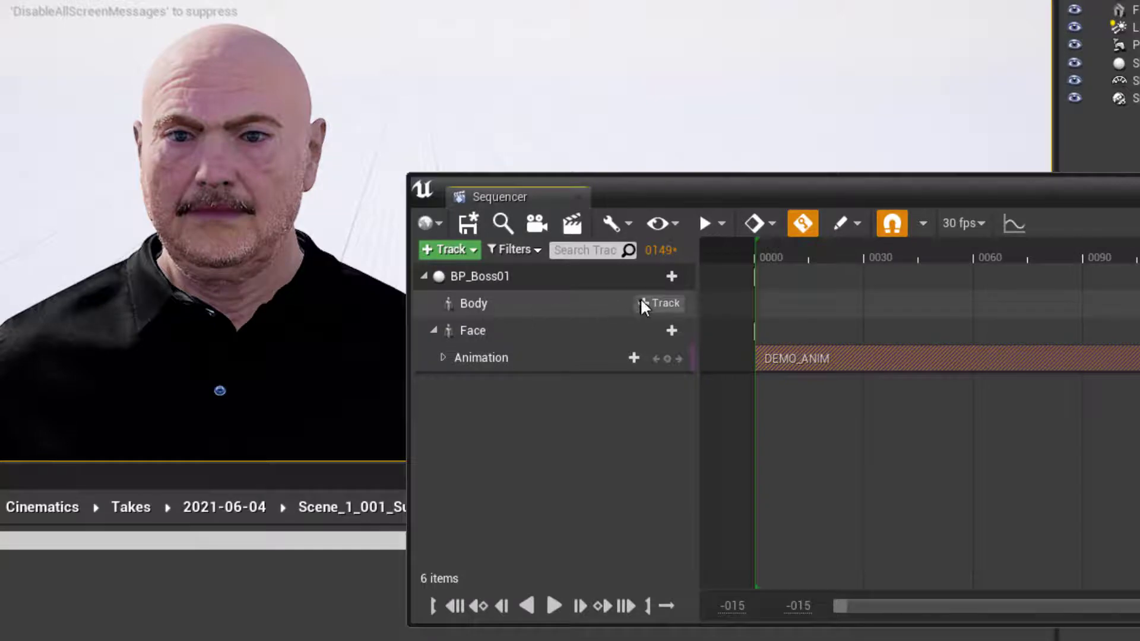
# Add MetaHuman_ControlRig as a control rig track under the Body and bring up its options.
pyautogui.click(662, 303)
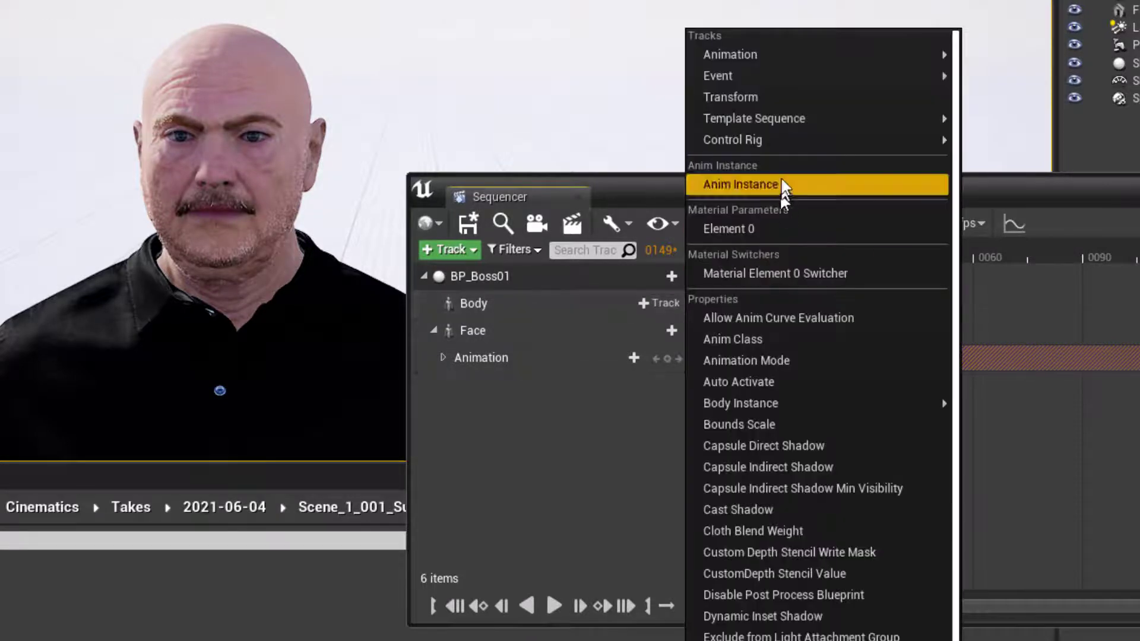
pyautogui.moveTo(733, 140)
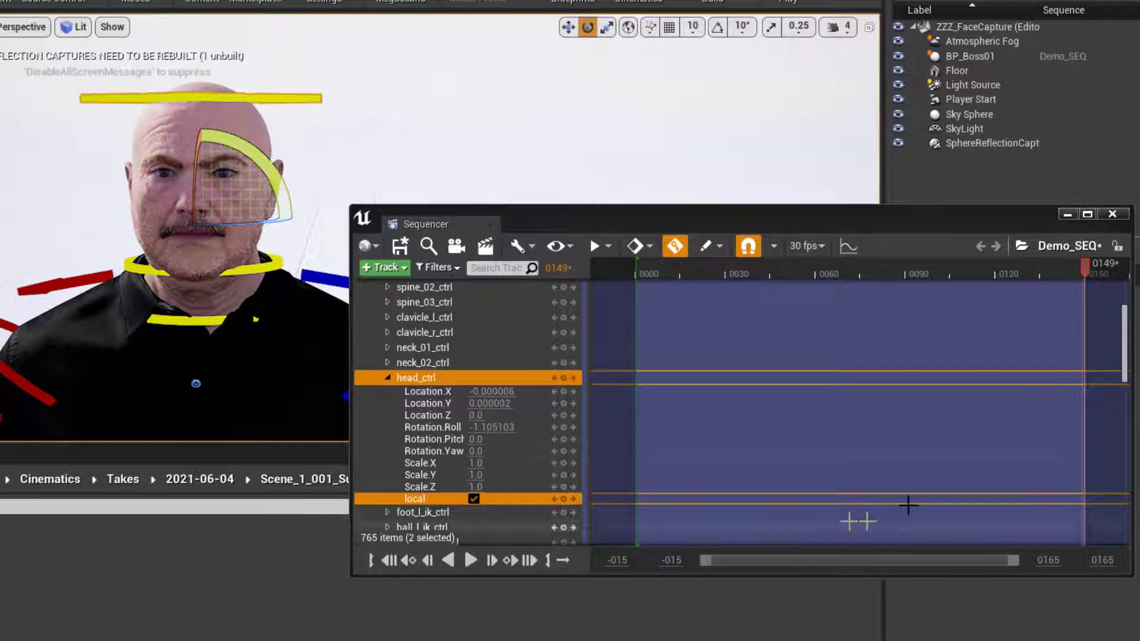
pyautogui.scroll(3)
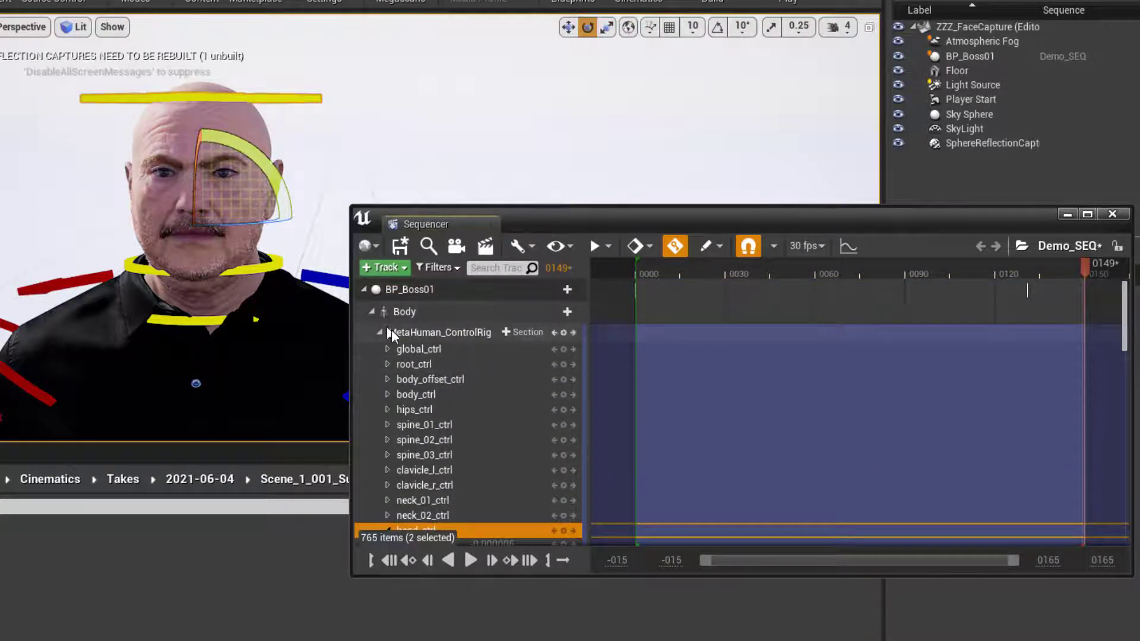
pyautogui.rightClick(442, 333)
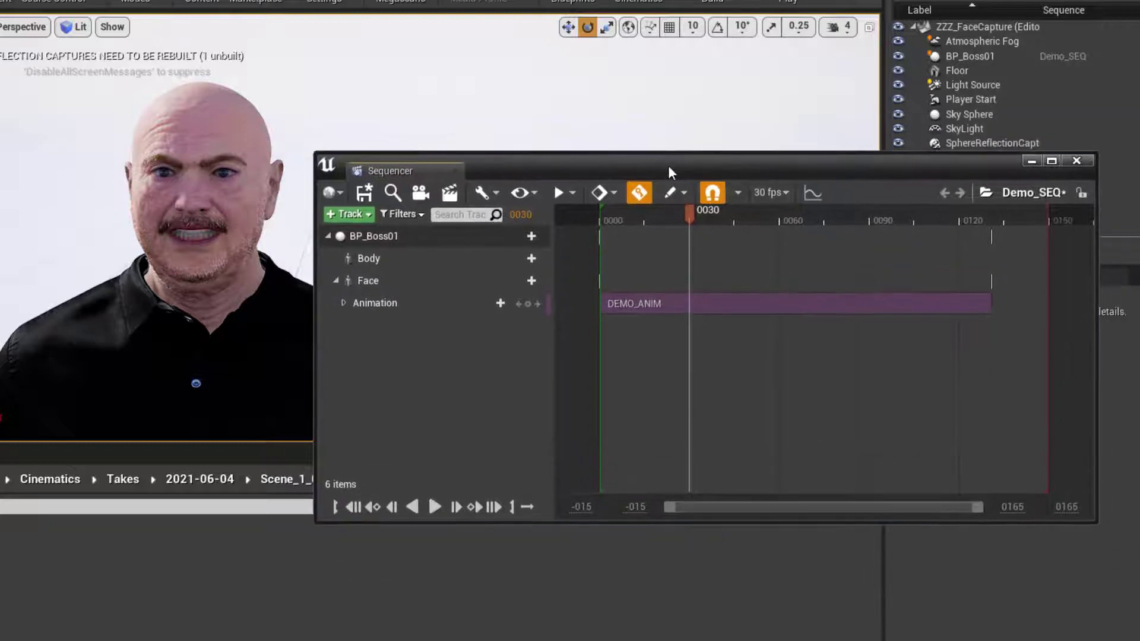
pyautogui.moveTo(647, 160)
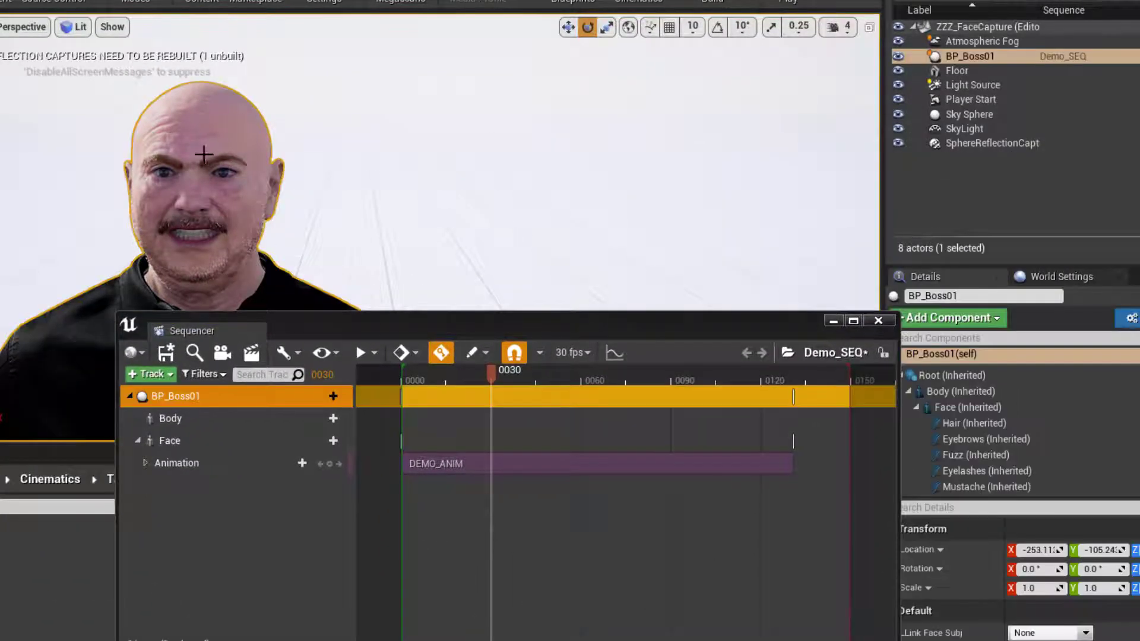
pyautogui.moveTo(961, 391)
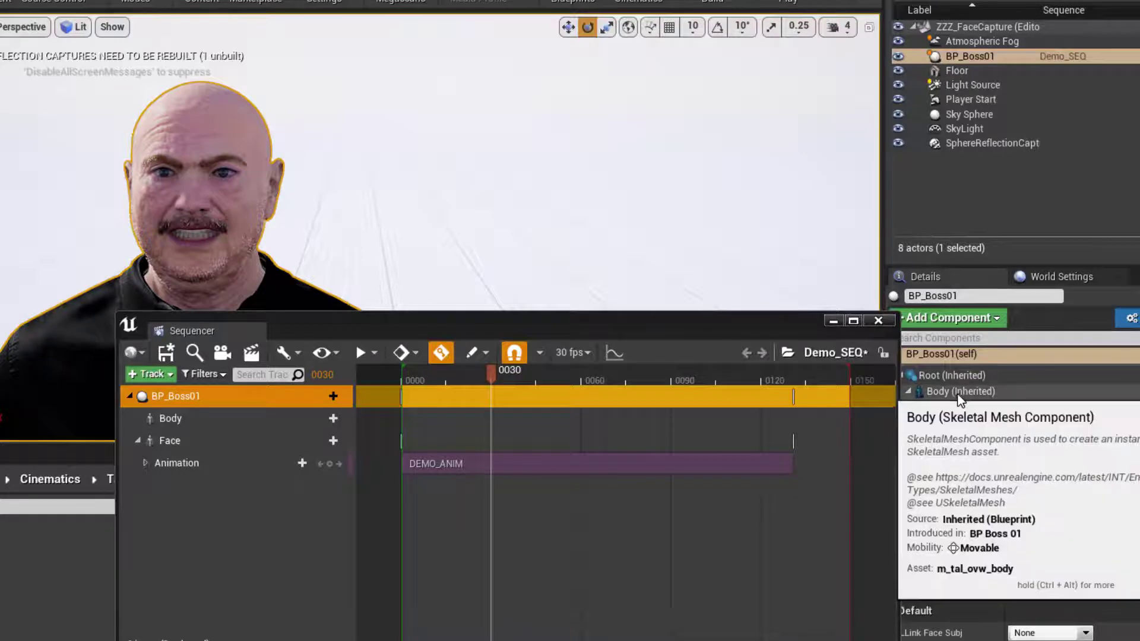
# Inspect BP_Boss01's Body component, then its Face component showing anim class Face_AnimBP_C.
pyautogui.click(959, 390)
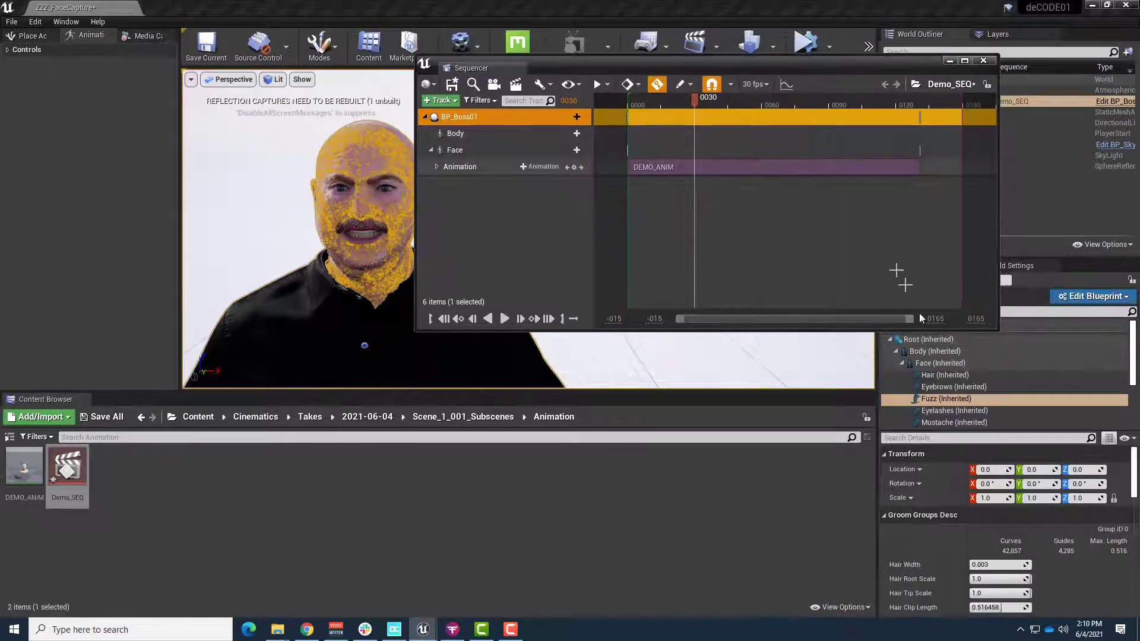
pyautogui.click(455, 150)
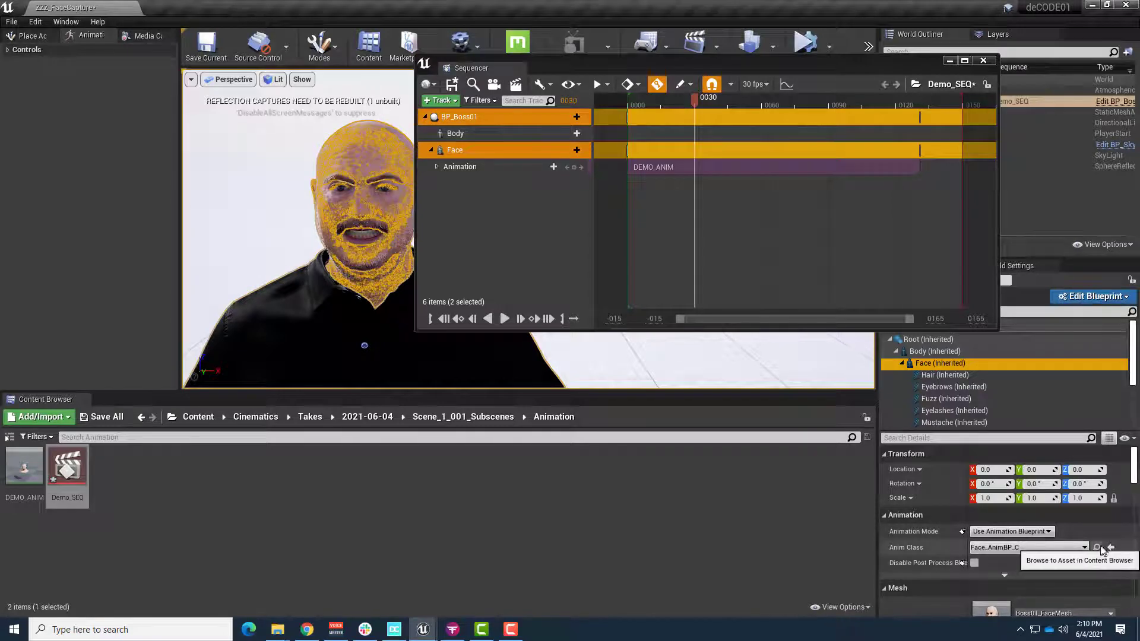
# Browse to the Face anim class asset in Content/MetaHumans/Common/Face, locating Face_DEMOAnimBP.
pyautogui.click(1096, 548)
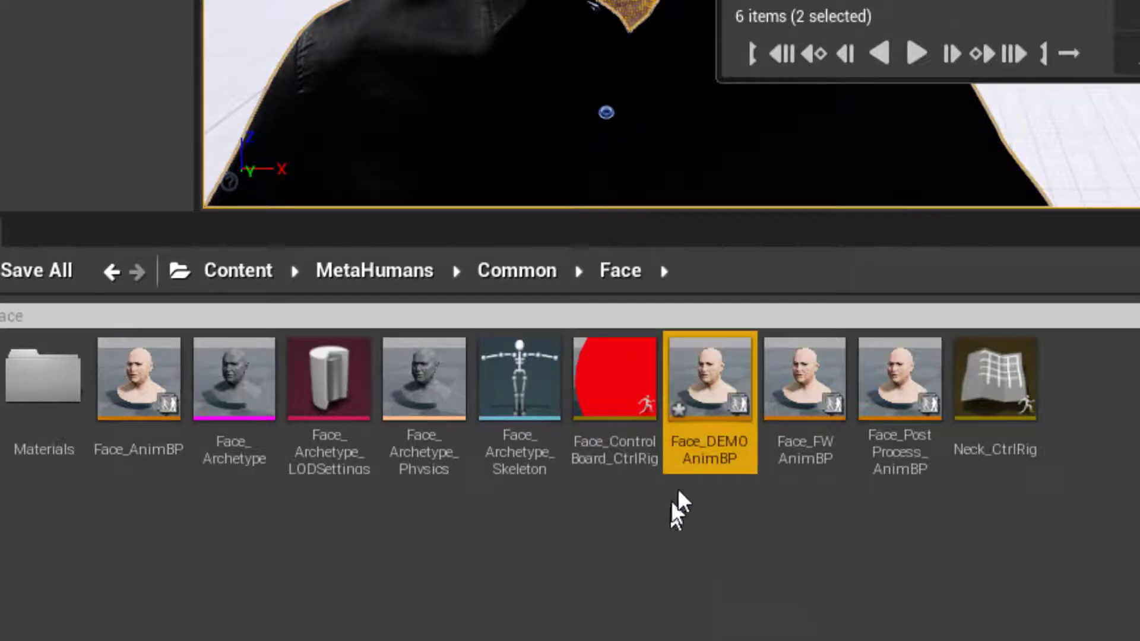
pyautogui.moveTo(717, 439)
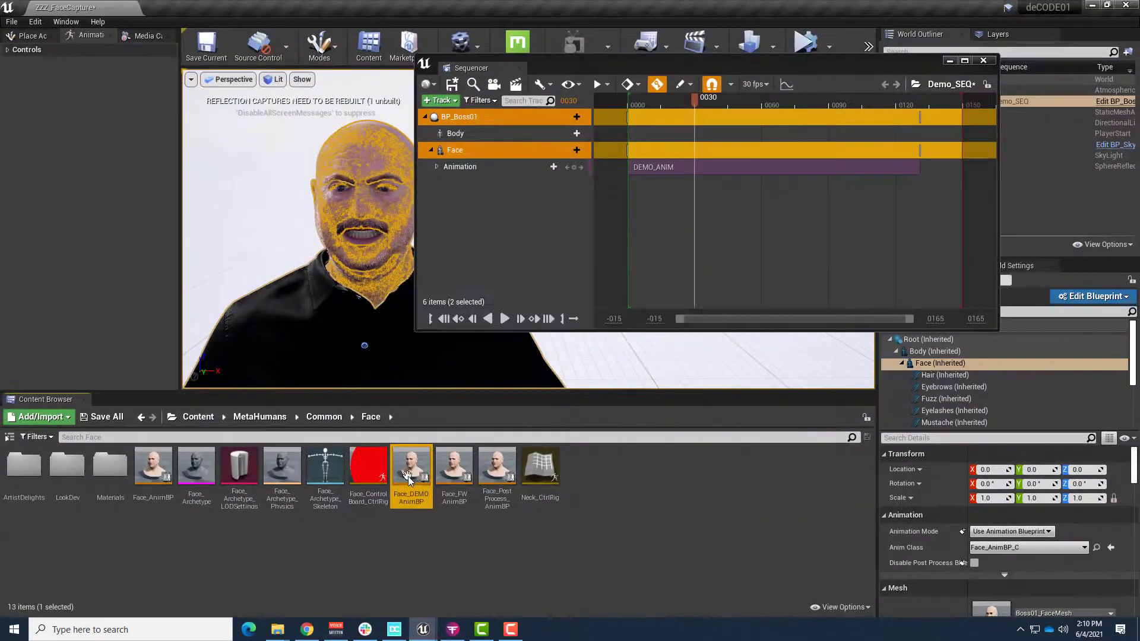
# Open Face_DEMOAnimBP and show its AnimGraph with the Layered blend per bone node.
pyautogui.doubleClick(411, 467)
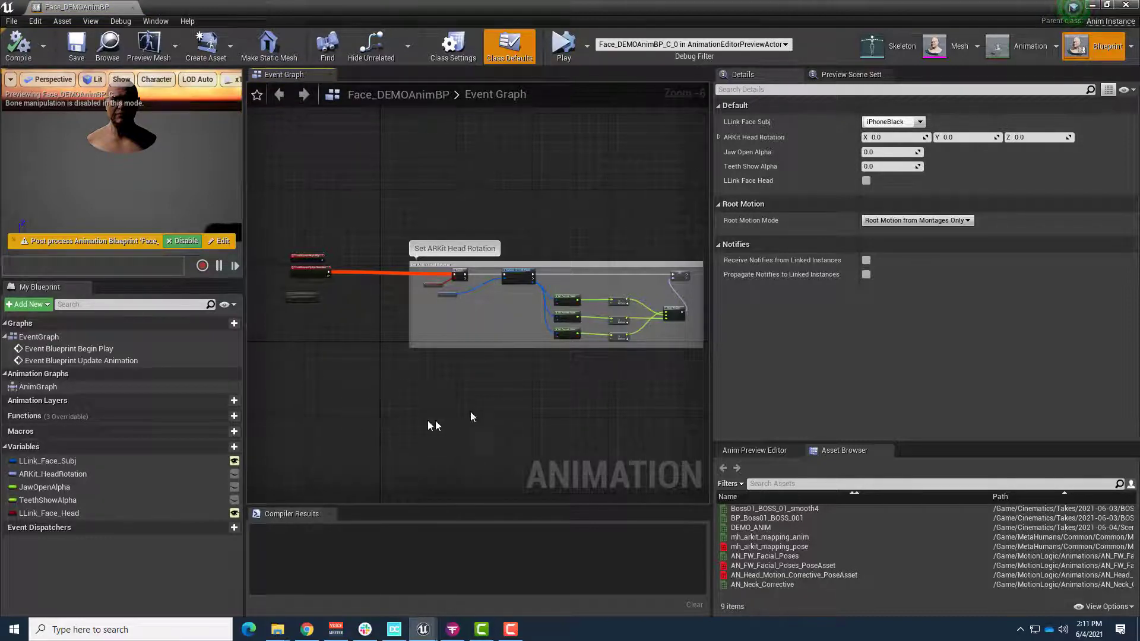
pyautogui.moveTo(480, 413)
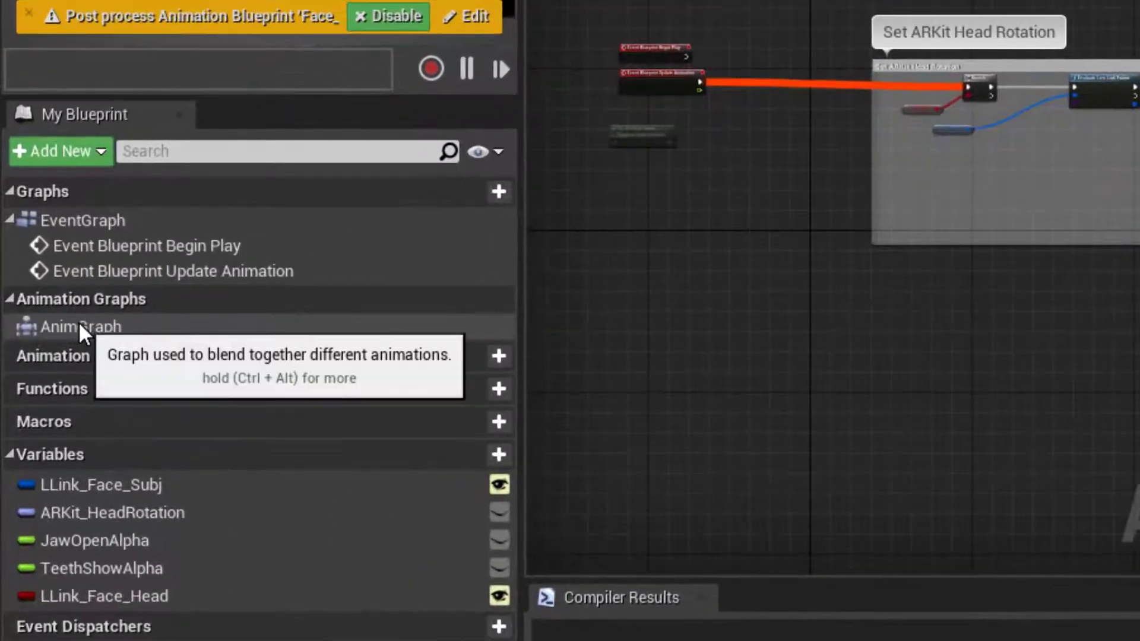
pyautogui.click(82, 326)
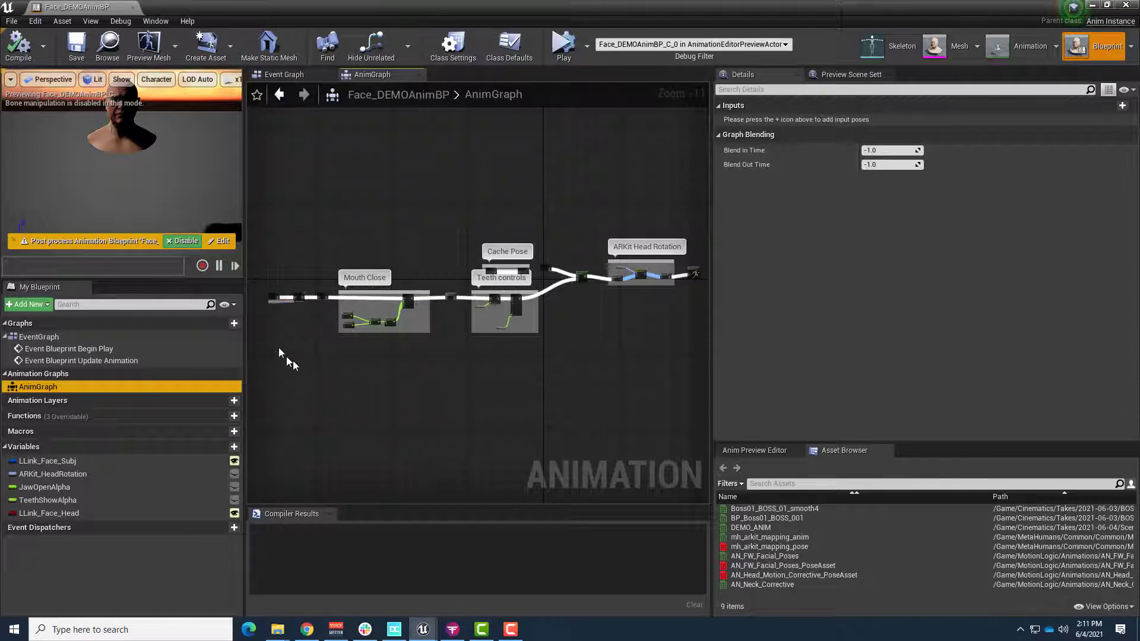
pyautogui.moveTo(479, 291)
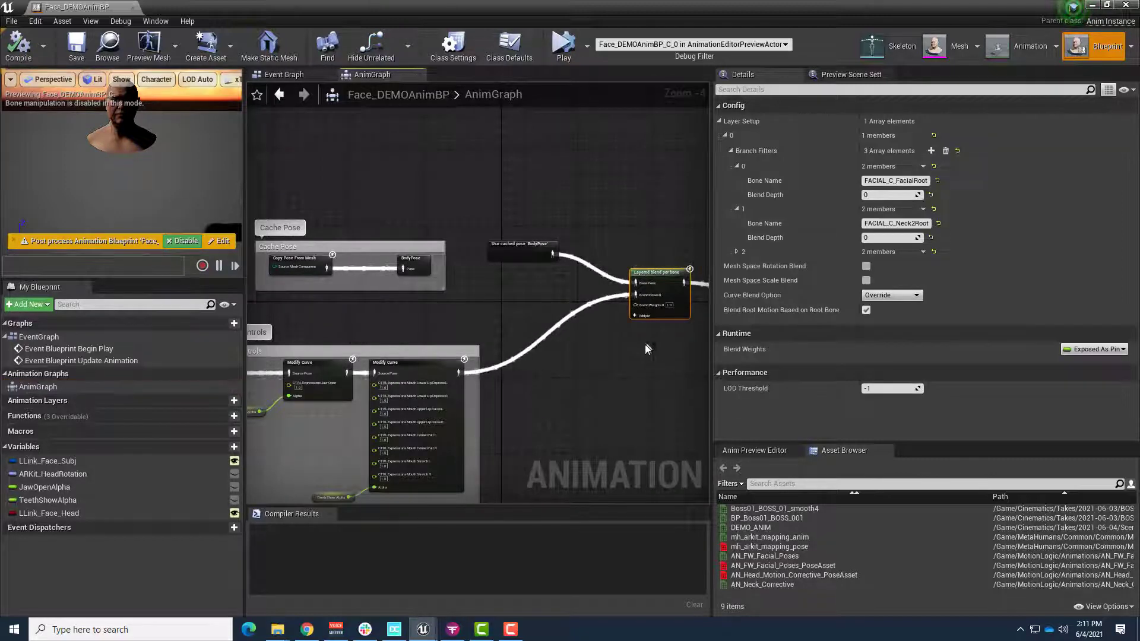
pyautogui.moveTo(643, 357)
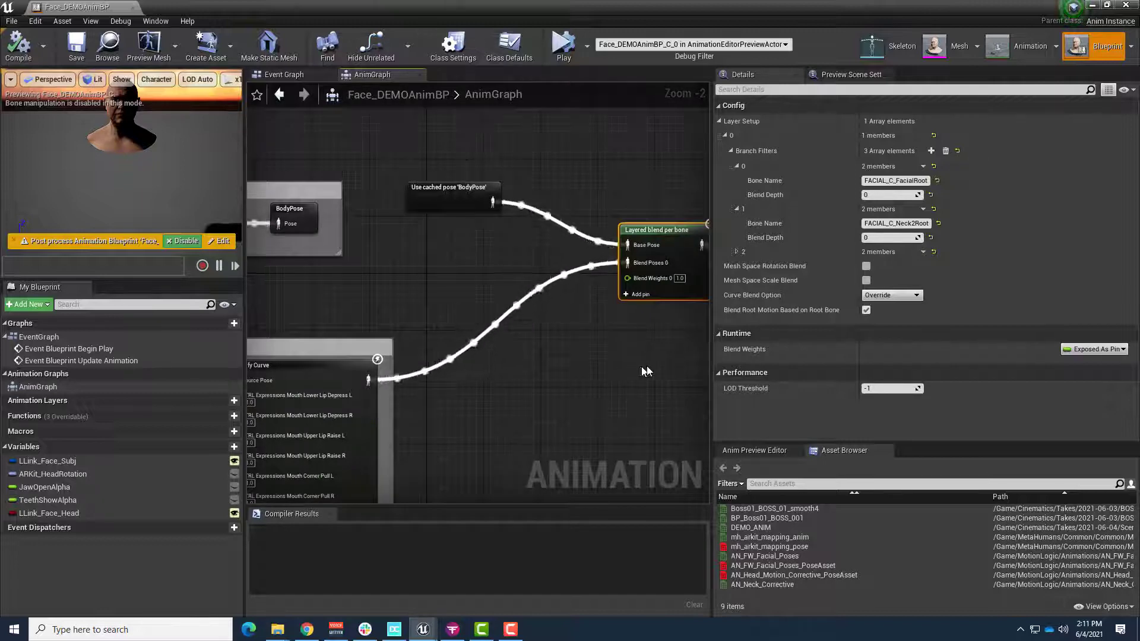
pyautogui.moveTo(589, 380)
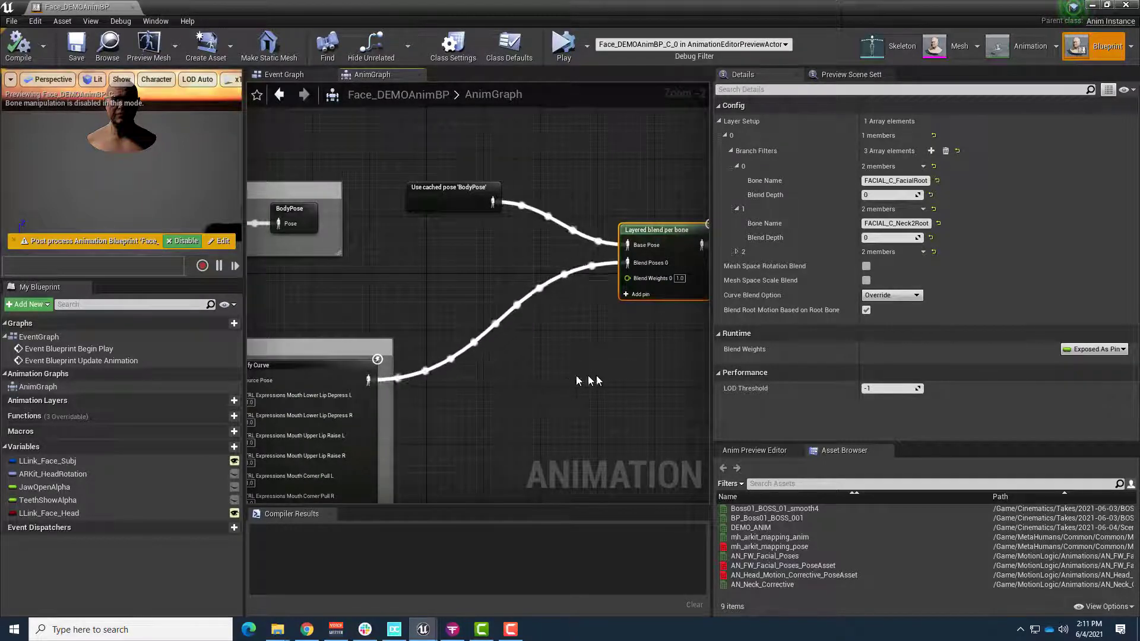
pyautogui.click(534, 400)
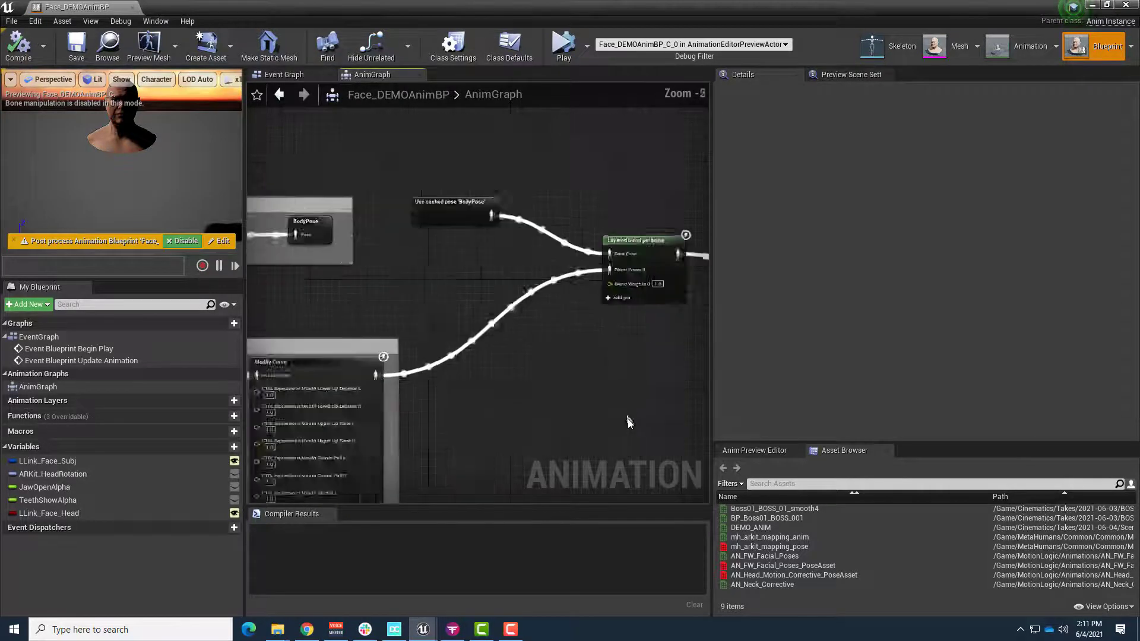
pyautogui.scroll(3)
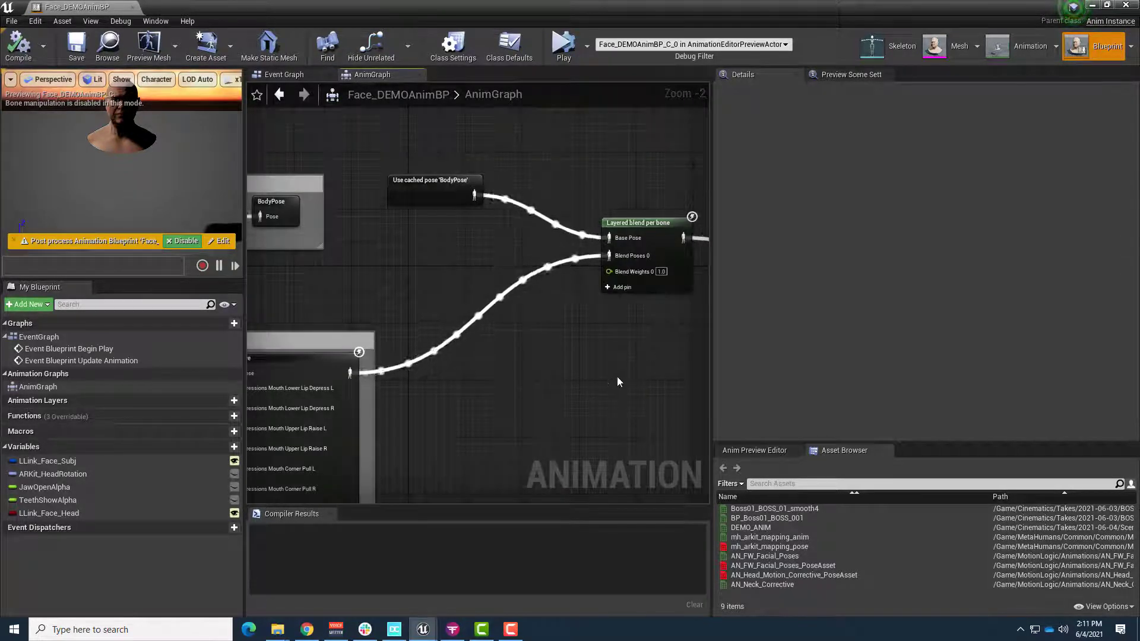
# Expand the node's branch filters to list FACIAL_C_FacialRoot, FACIAL_C_Neck2Root and FACIAL_C_Neck1Root.
pyautogui.click(637, 223)
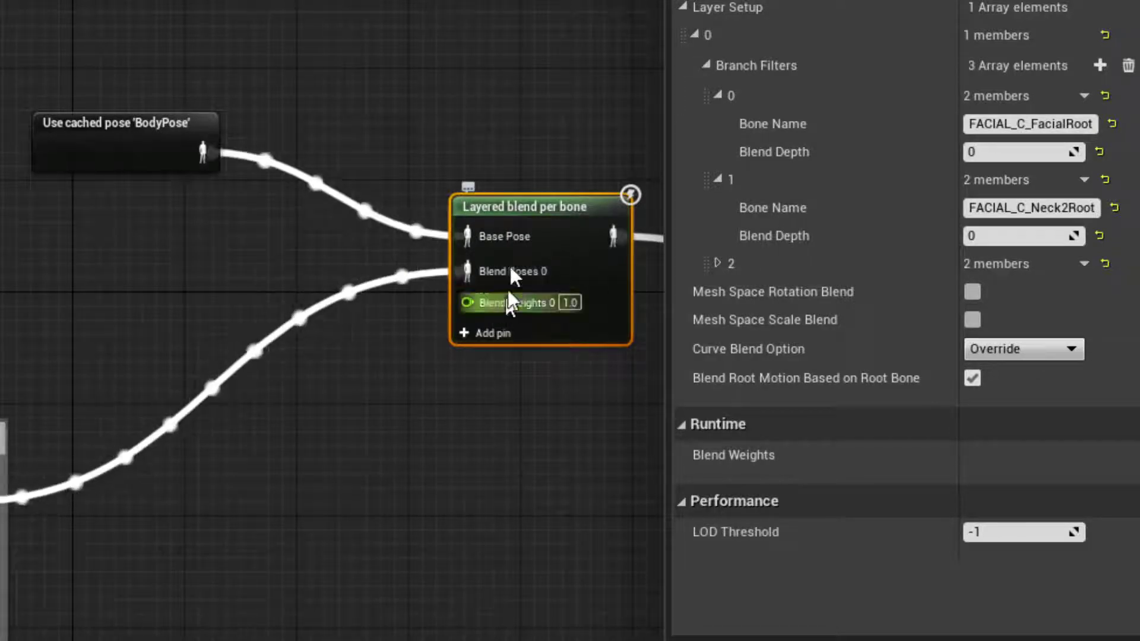
pyautogui.moveTo(513, 288)
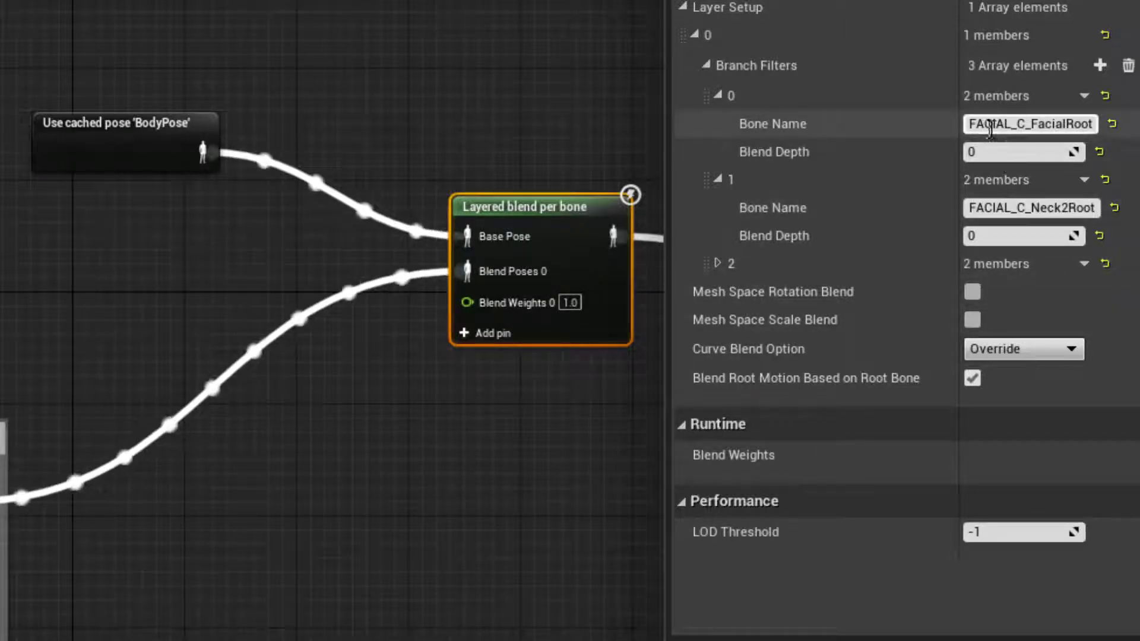
pyautogui.click(717, 263)
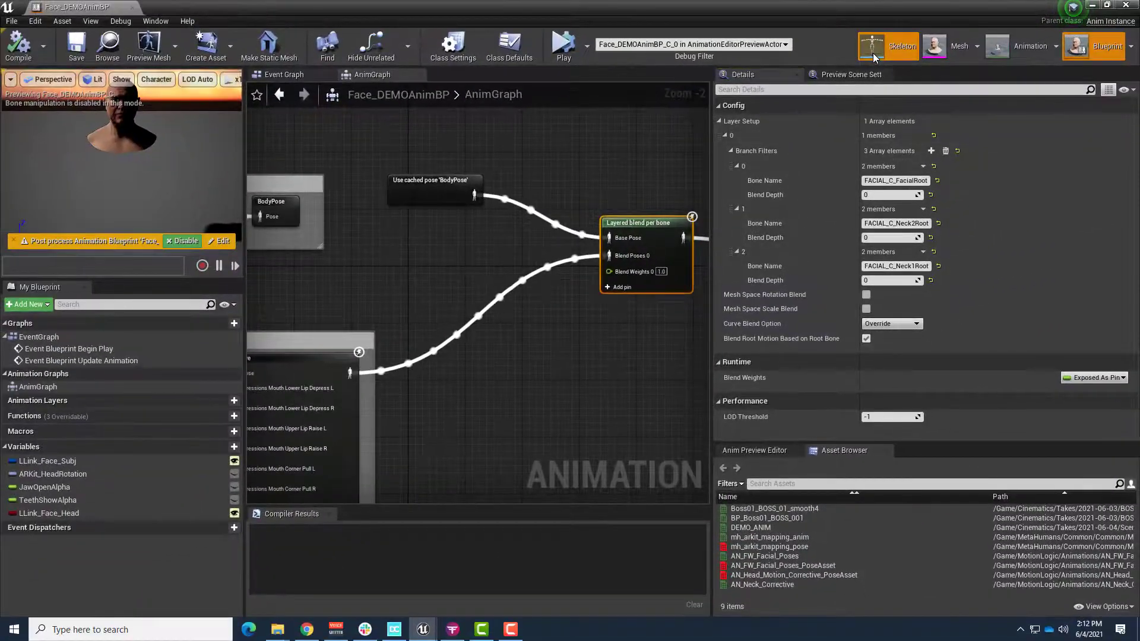
pyautogui.click(888, 46)
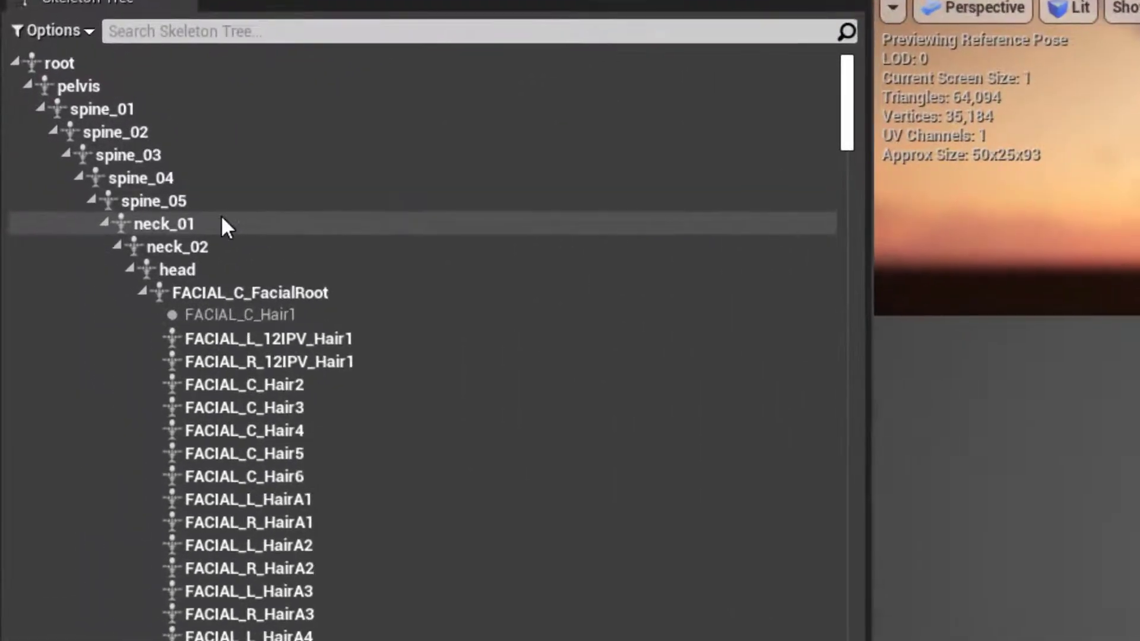
pyautogui.moveTo(161, 244)
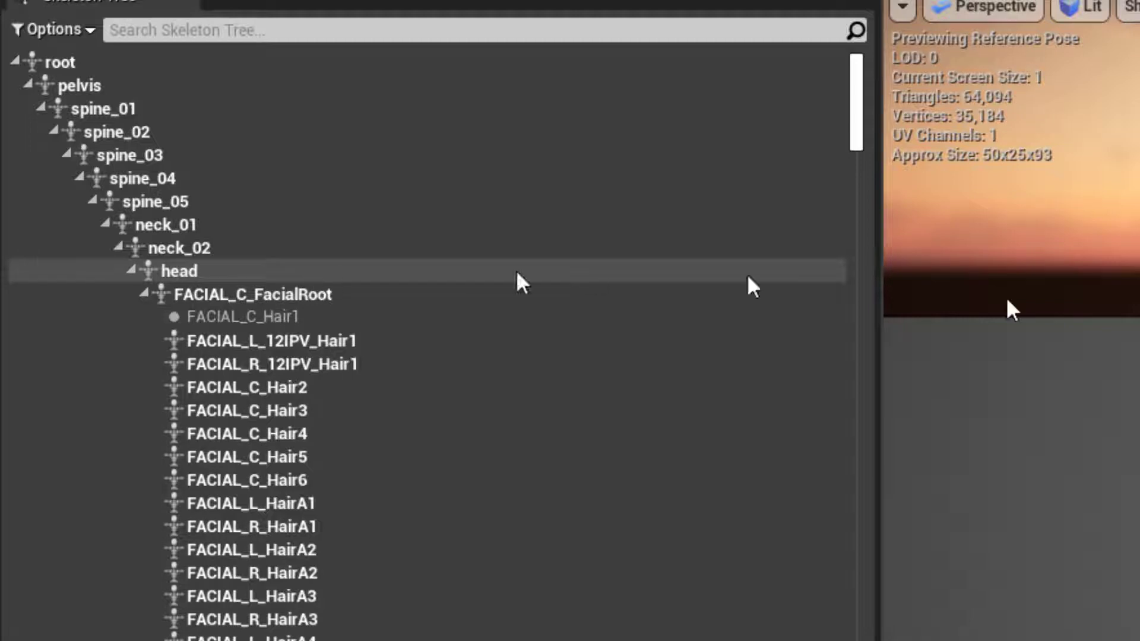
pyautogui.click(164, 224)
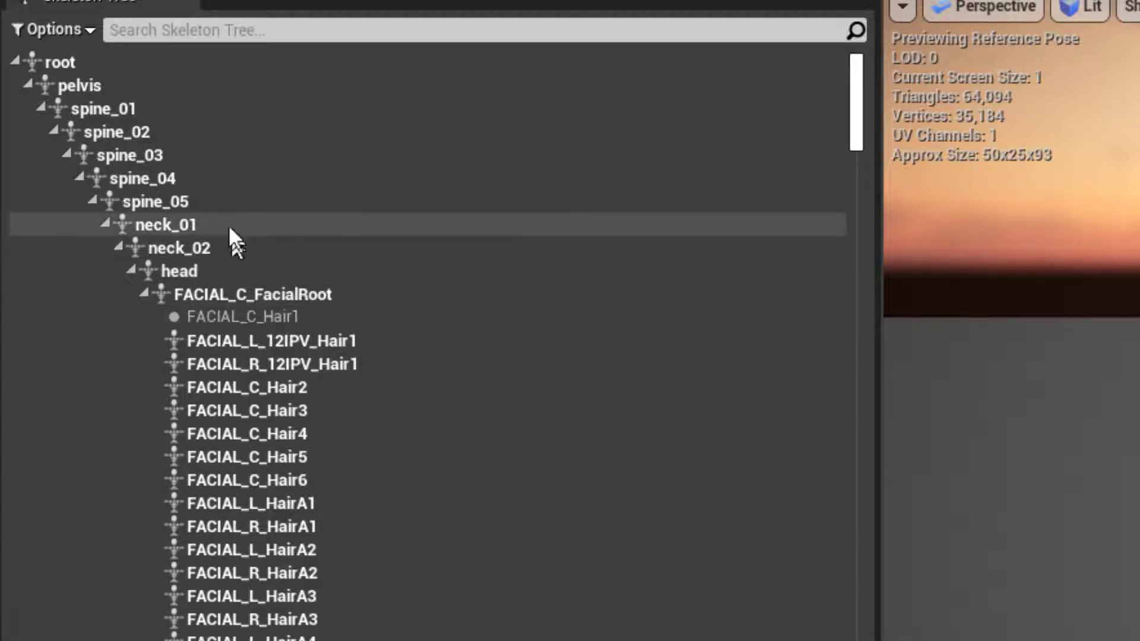
pyautogui.click(177, 248)
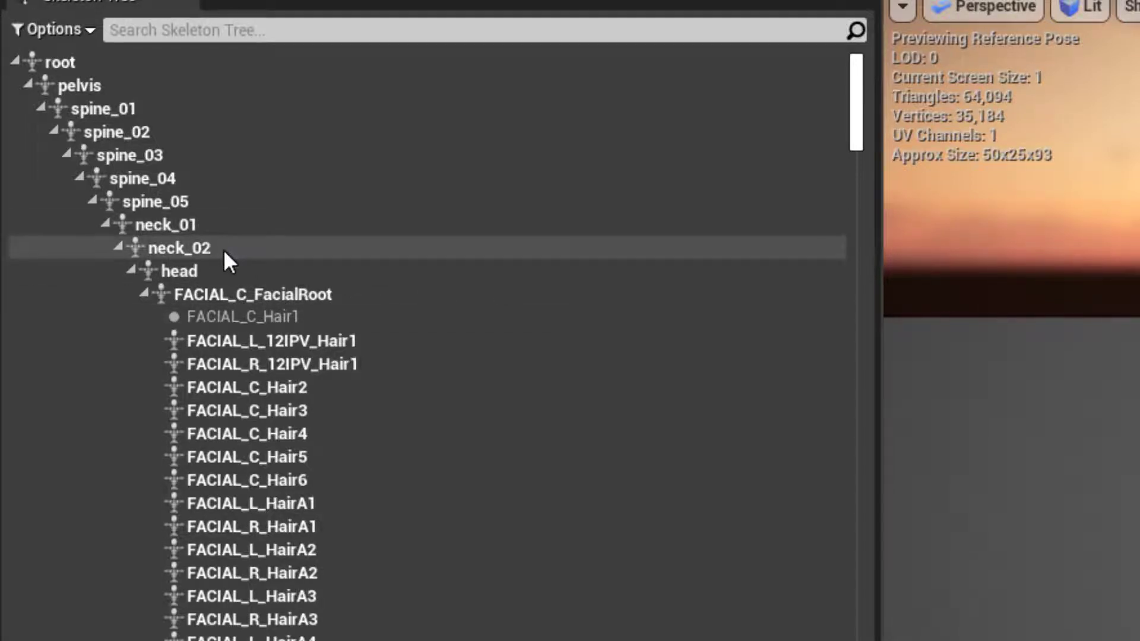
pyautogui.click(168, 225)
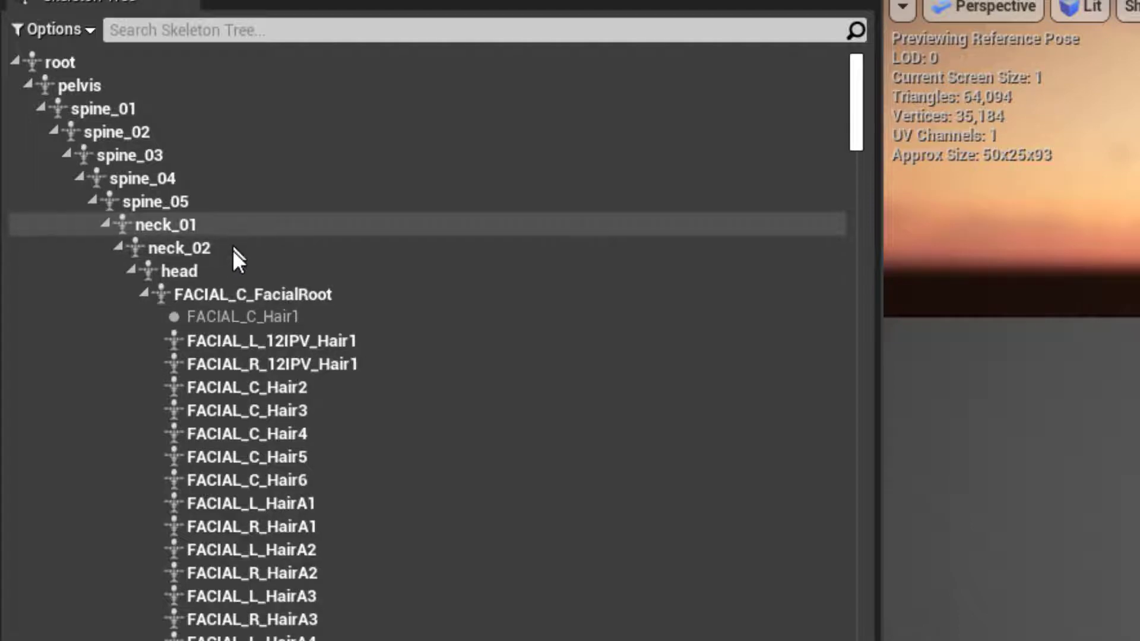
pyautogui.click(246, 295)
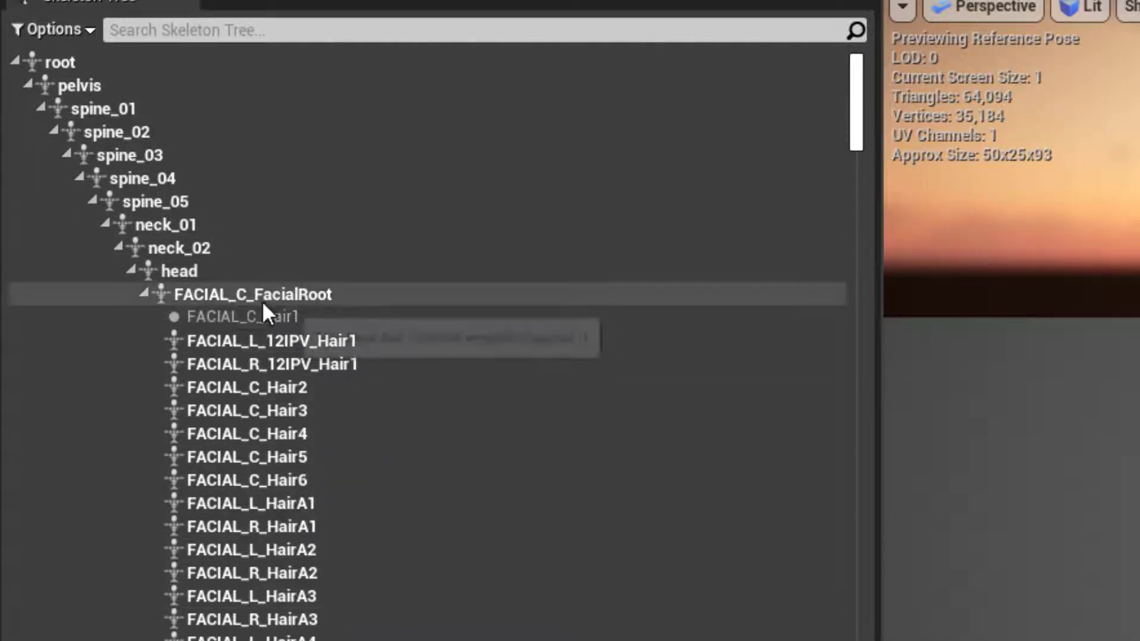
pyautogui.click(242, 316)
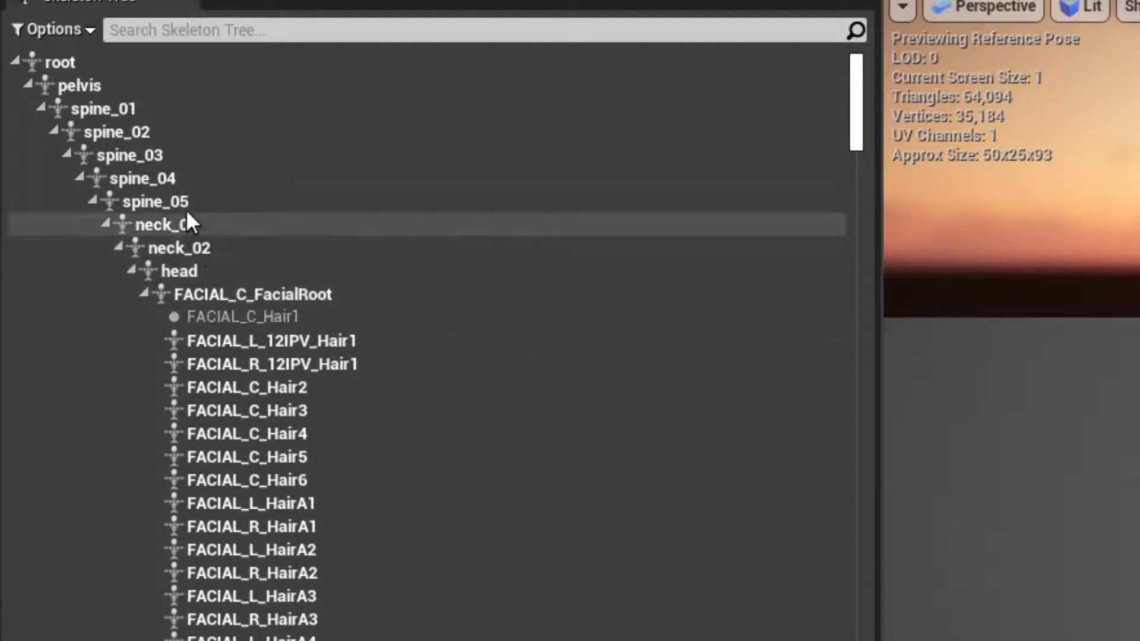
pyautogui.moveTo(196, 232)
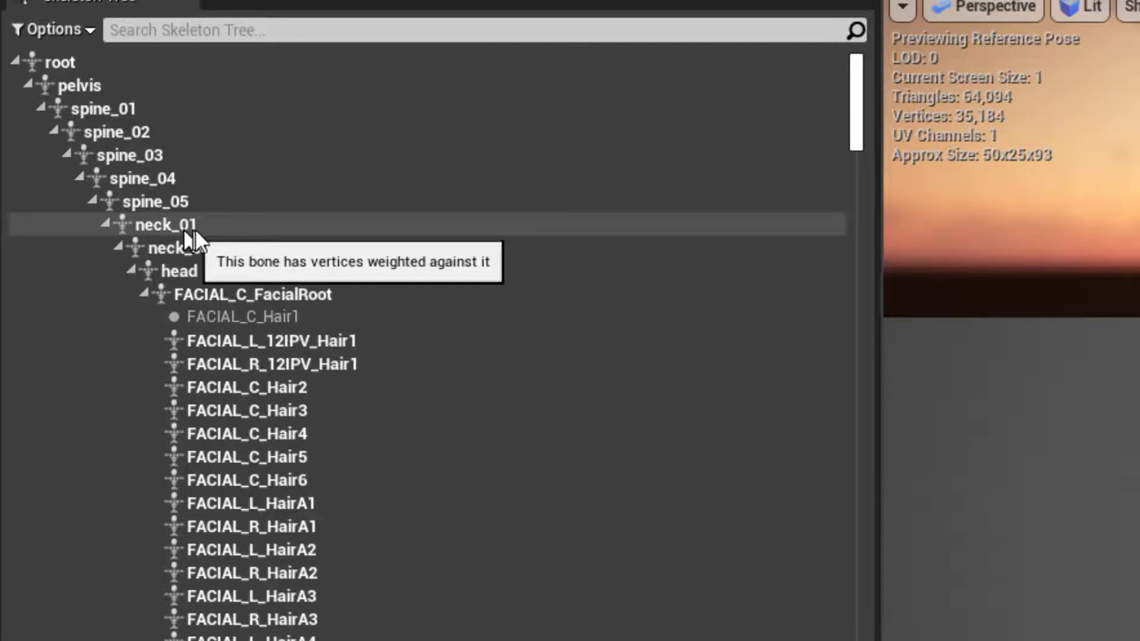
pyautogui.click(178, 247)
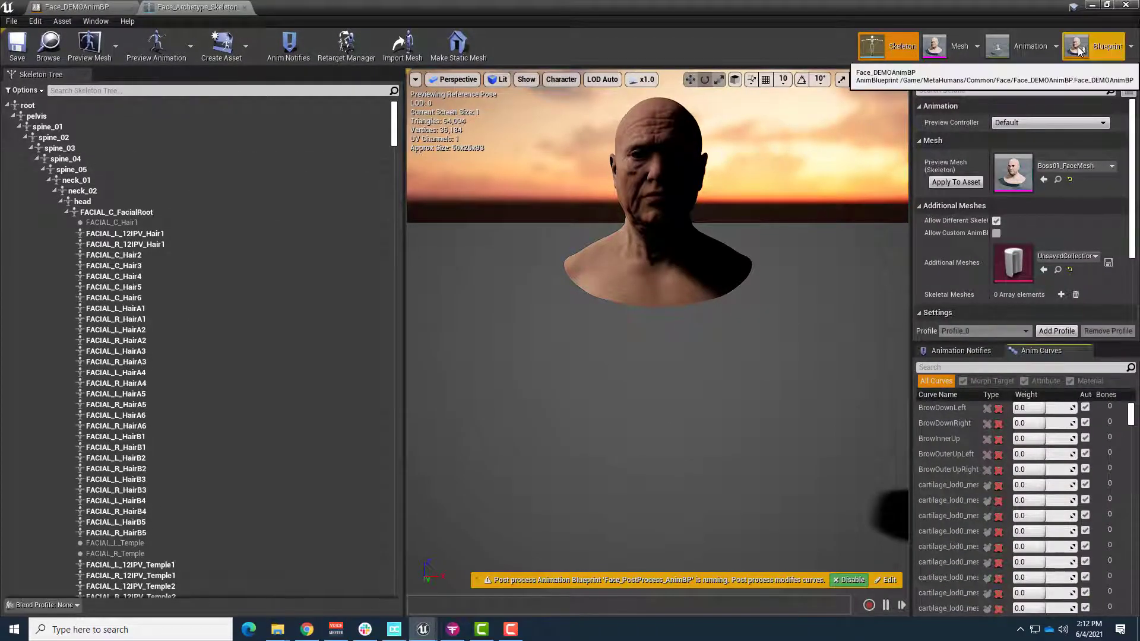
# Switch to the Face_DEMOAnimBP blueprint editing mode to reach its AnimGraph.
pyautogui.click(1093, 46)
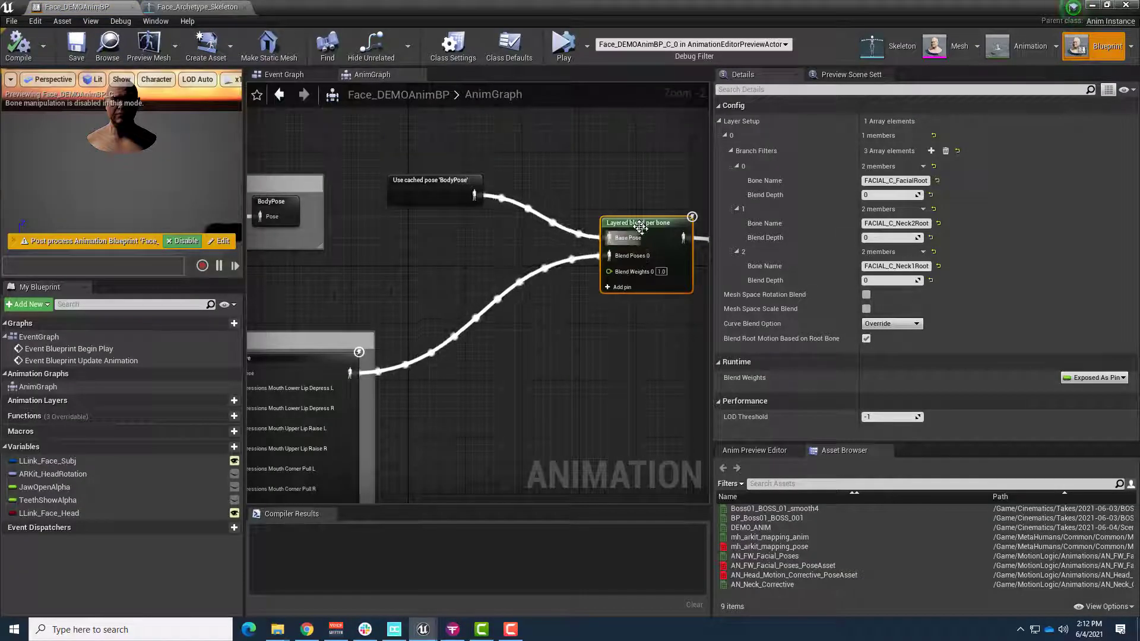
pyautogui.moveTo(640, 222)
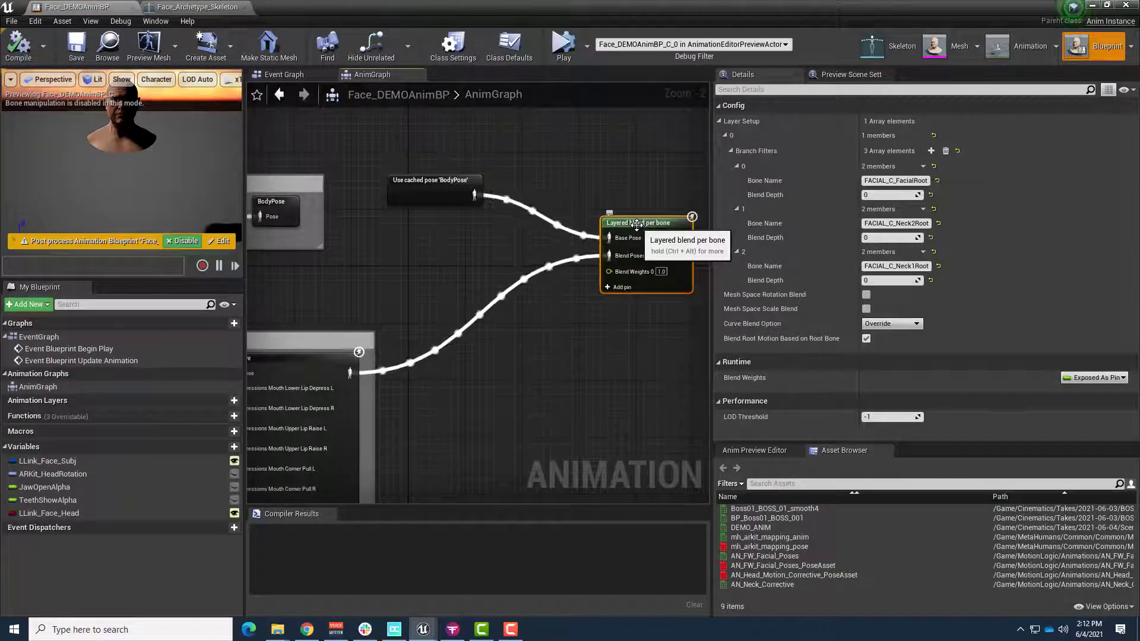
pyautogui.moveTo(607, 367)
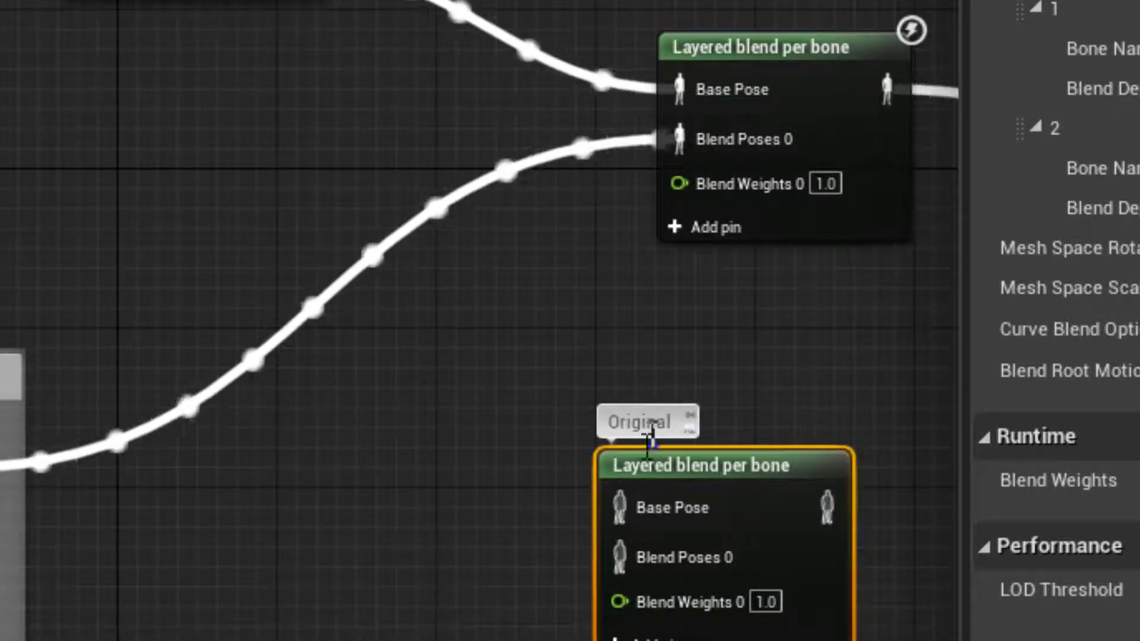
pyautogui.moveTo(747, 45)
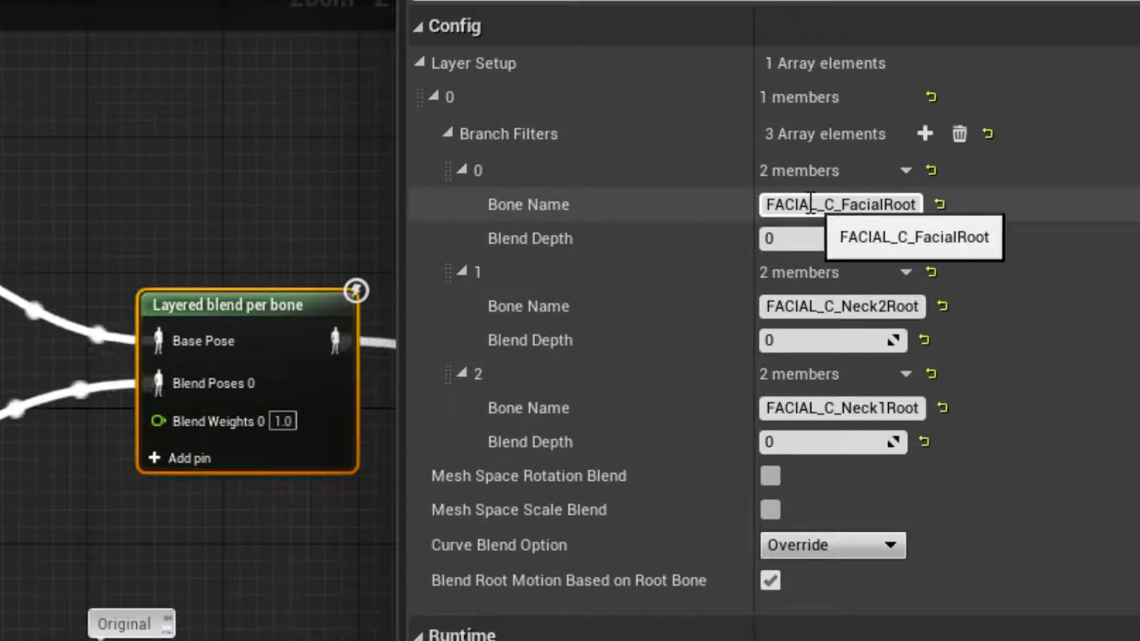
# Rename the first two branch filter bone names to neck_01 and neck_02.
pyautogui.tripleClick(840, 204)
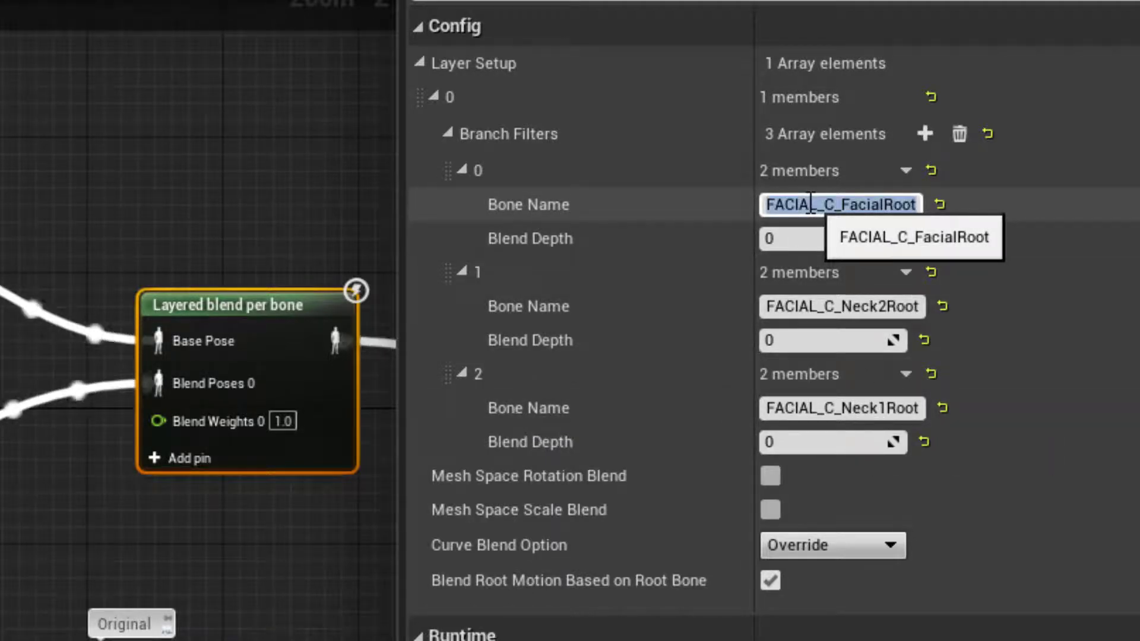
pyautogui.write('neck_')
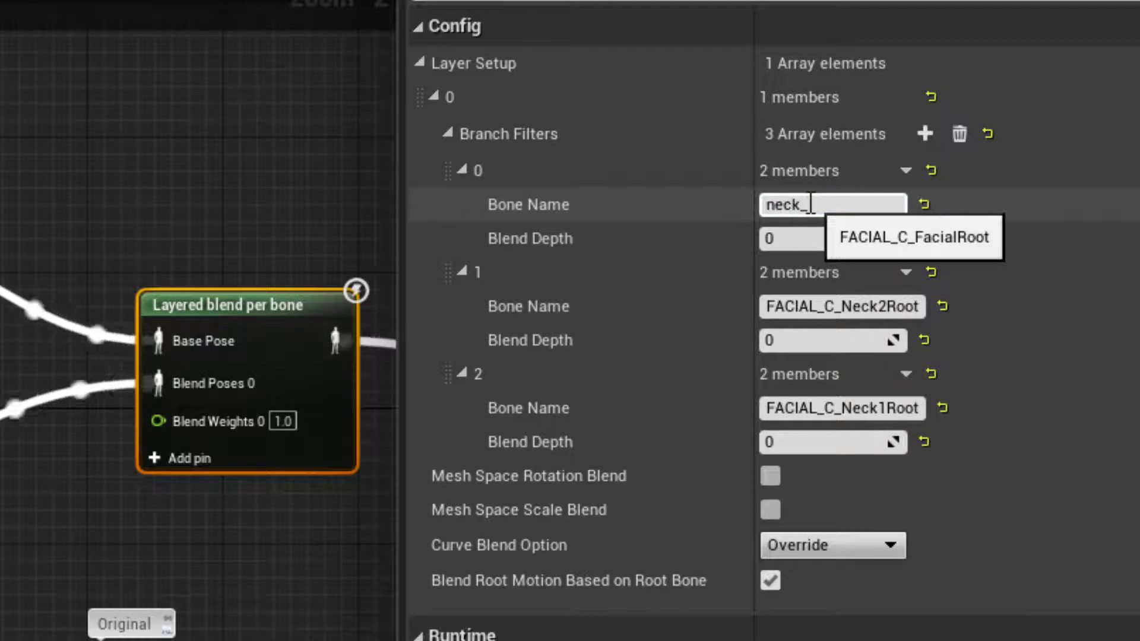
pyautogui.write('01')
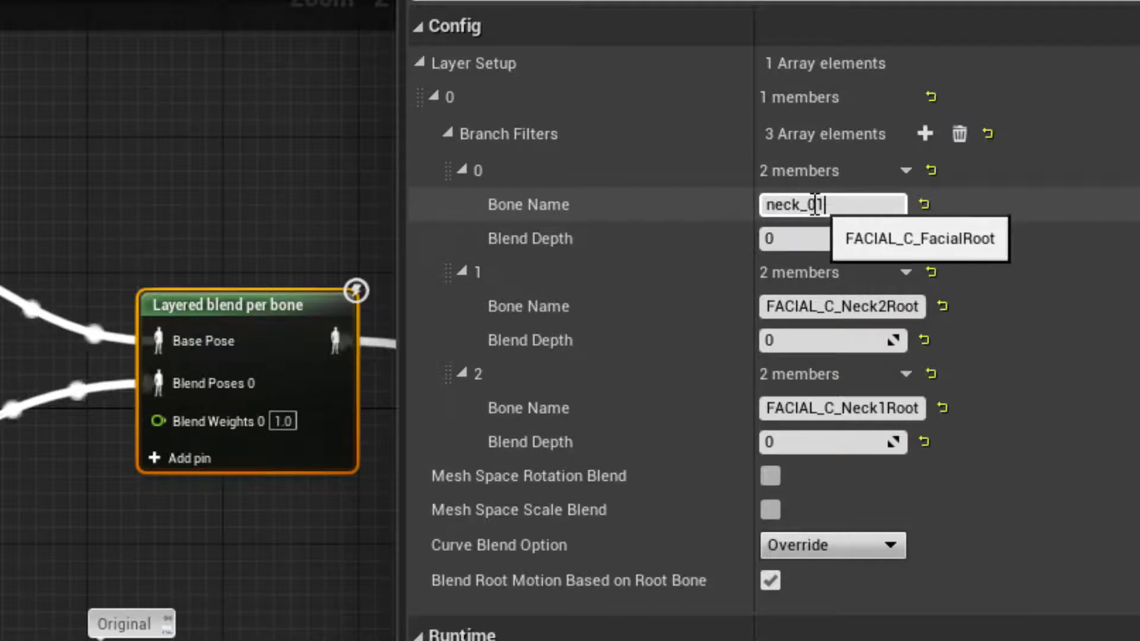
pyautogui.click(841, 306)
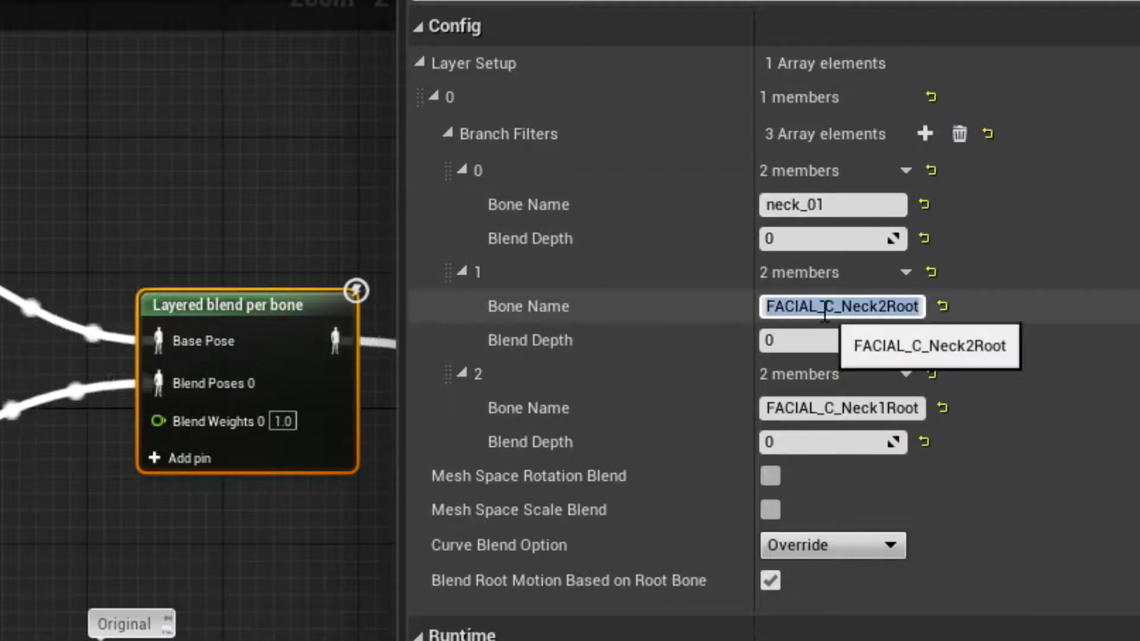
pyautogui.write('neck_02')
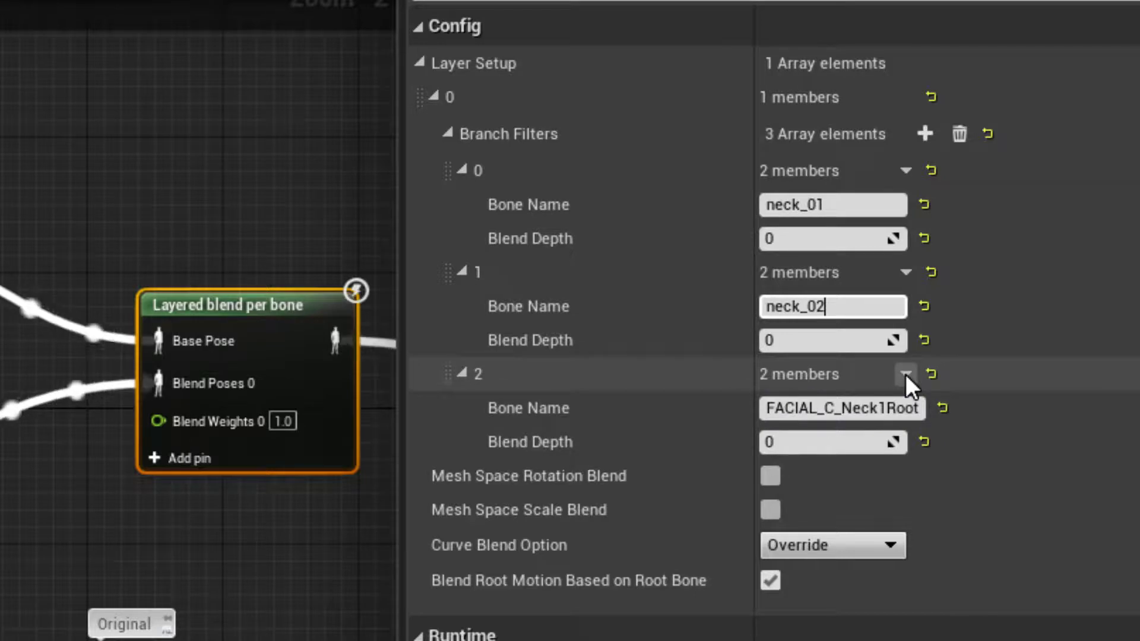
# Remove the third branch filter and compile the blueprint successfully.
pyautogui.click(906, 374)
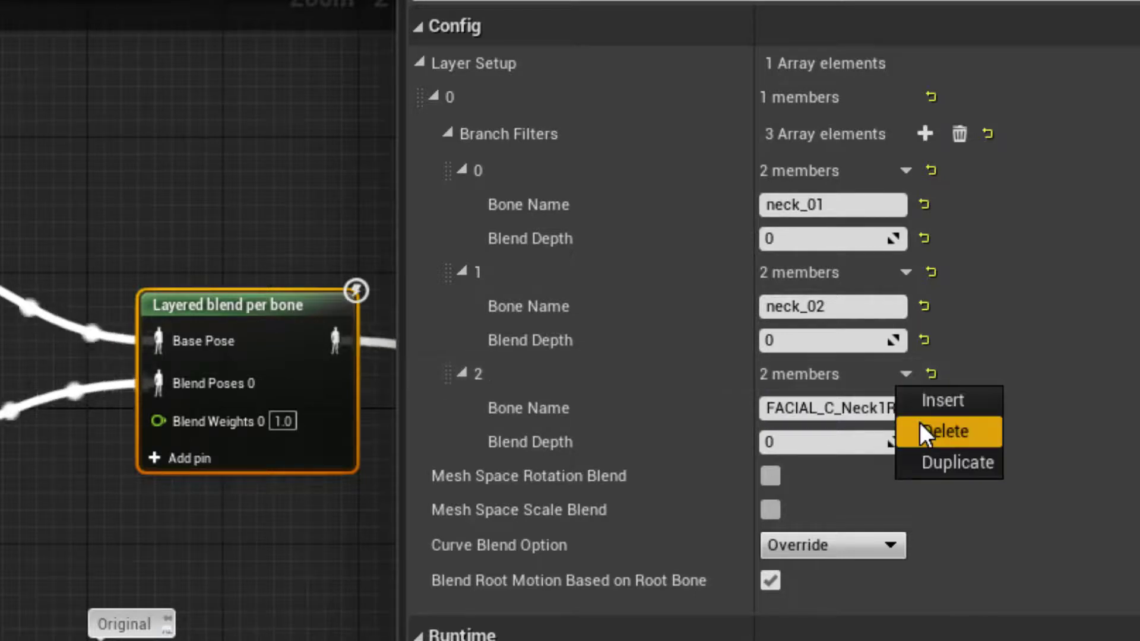
pyautogui.click(946, 432)
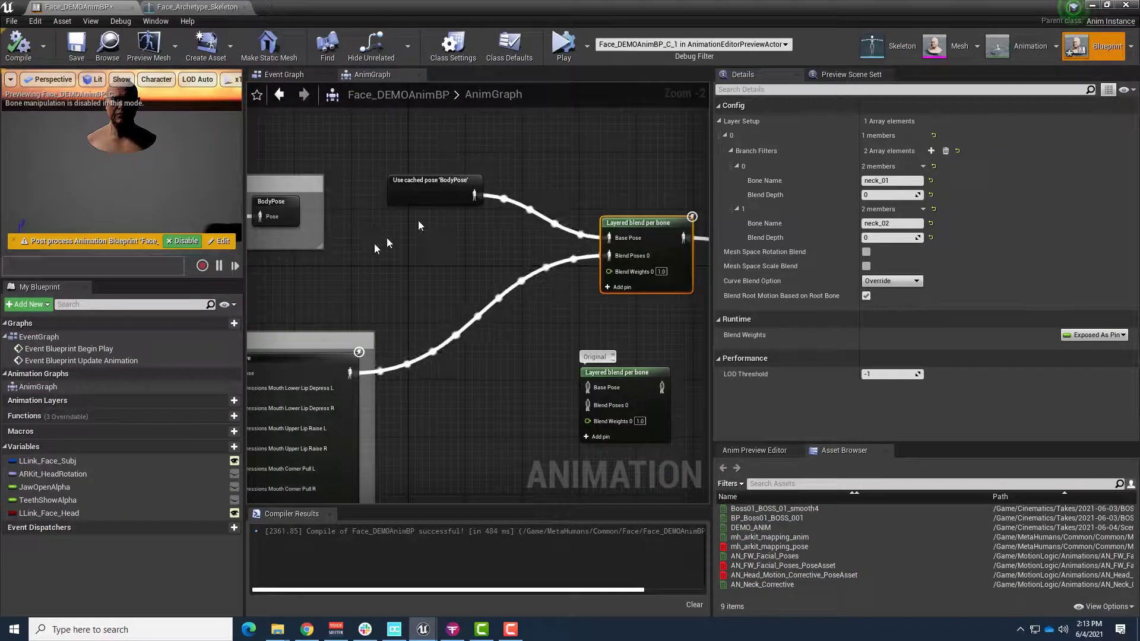
pyautogui.click(76, 45)
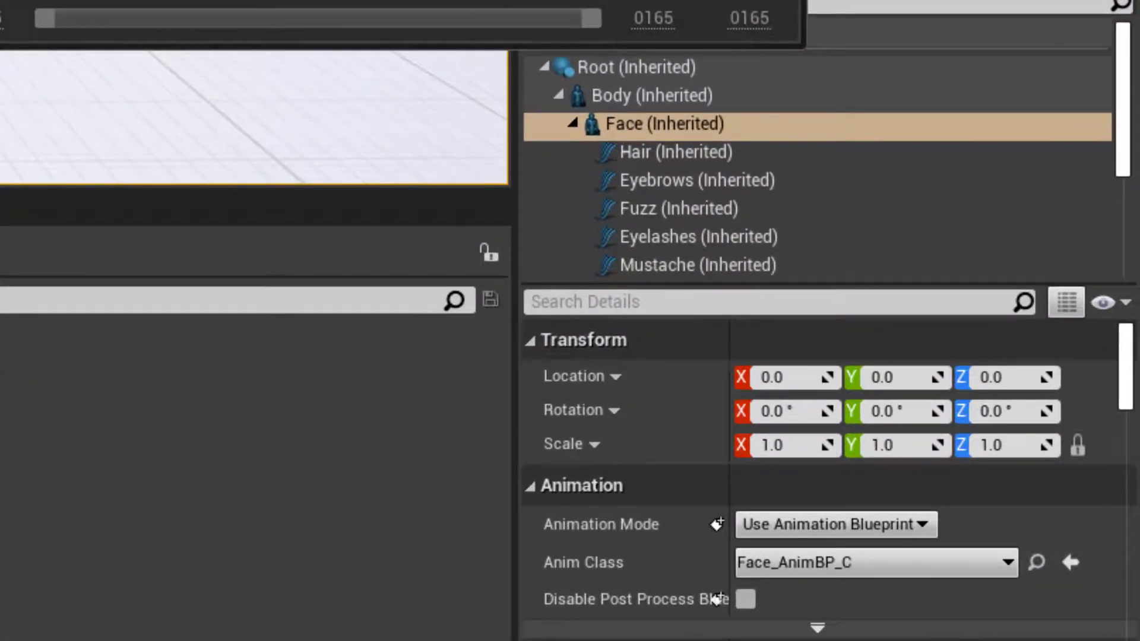
# Set the Face component's Anim Class to Face_DEMOAnimBP.
pyautogui.click(1007, 562)
pyautogui.write('DEMO')
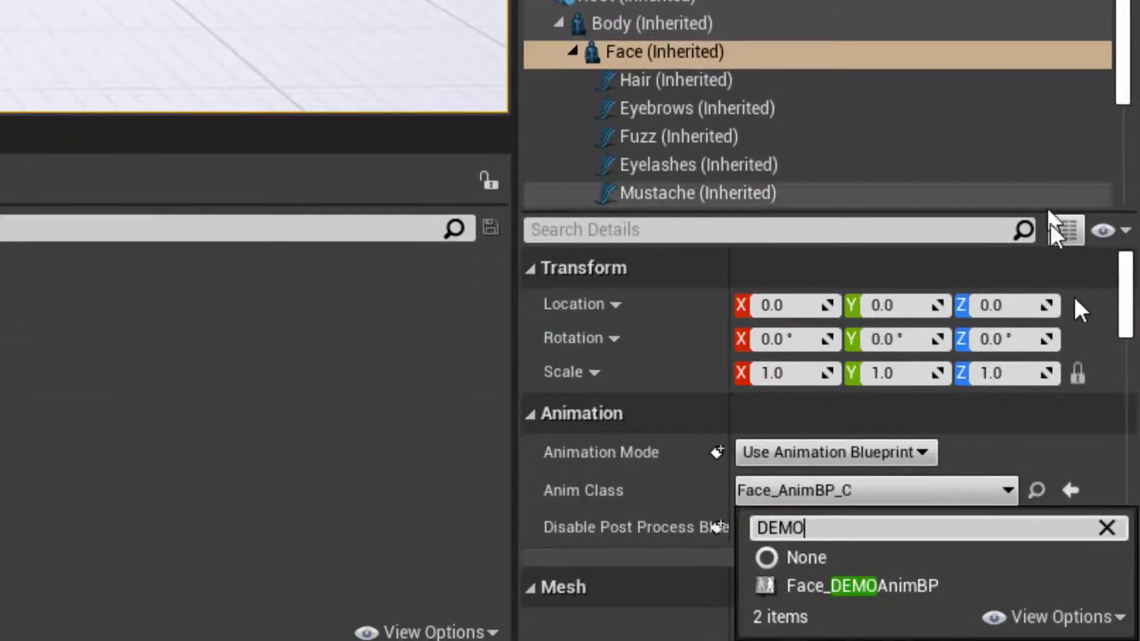
pyautogui.moveTo(854, 586)
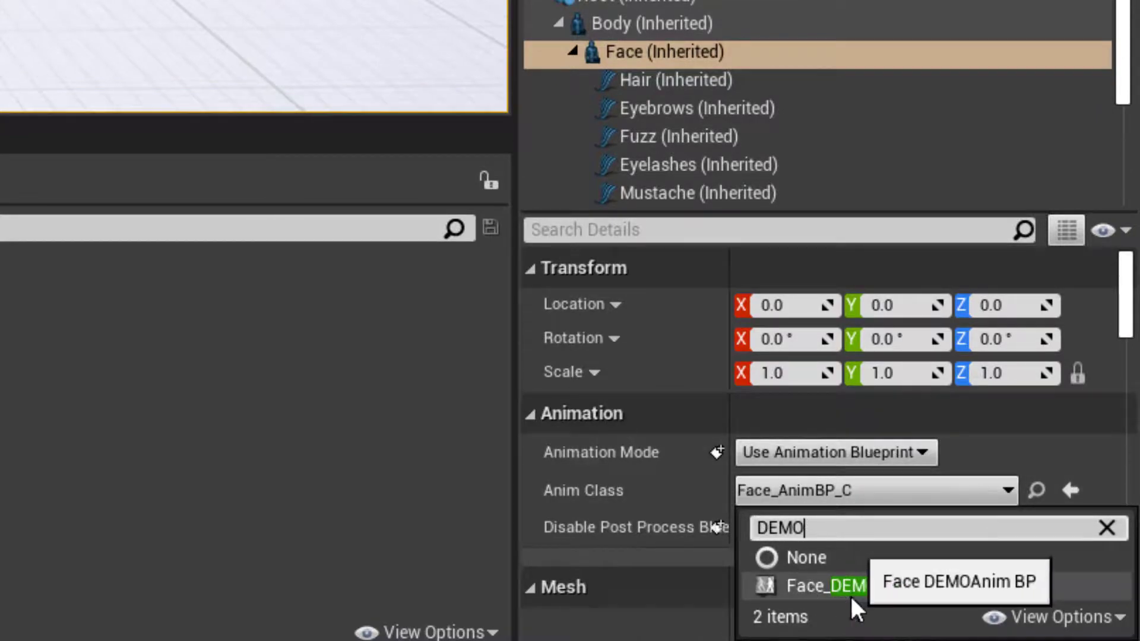
pyautogui.click(826, 585)
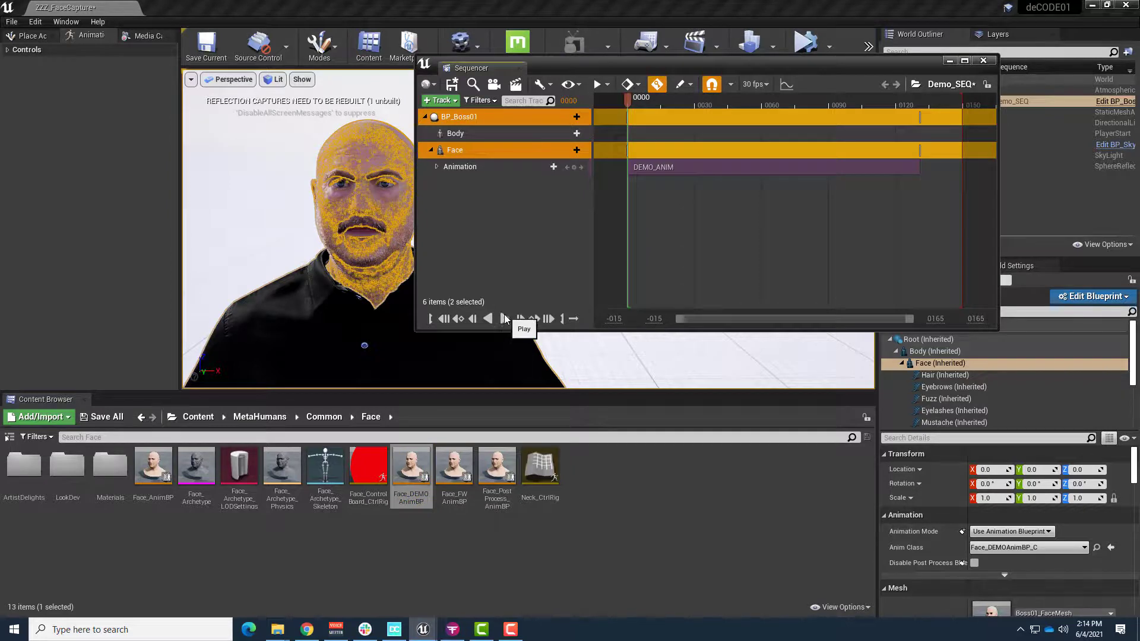
# Play Demo_SEQ to about frame 149 so the head moves, then pause.
pyautogui.click(521, 318)
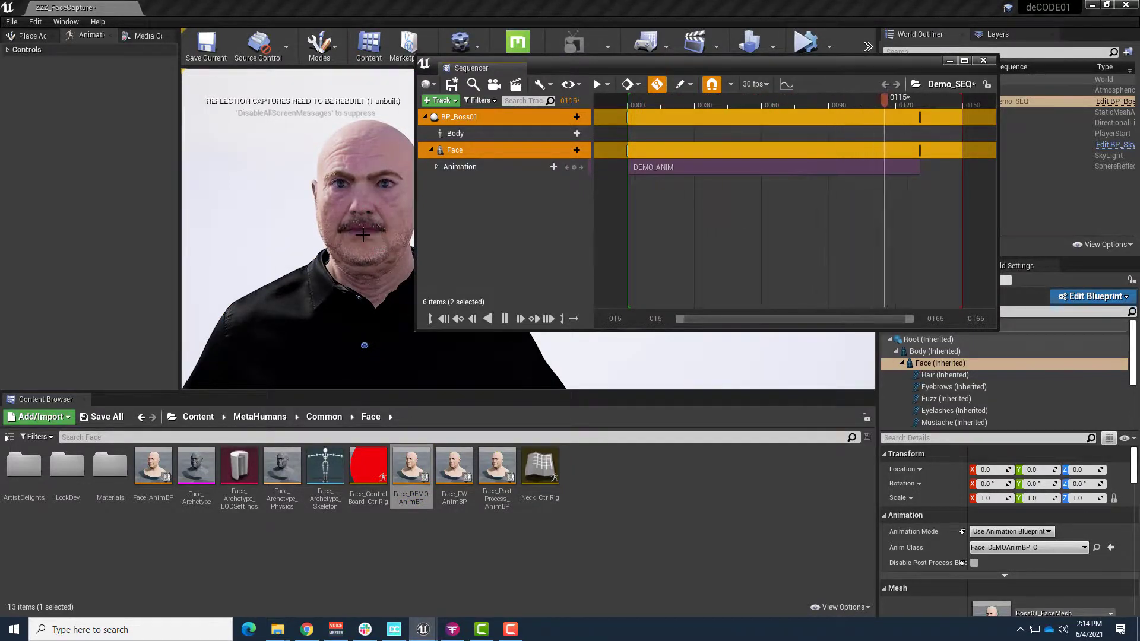
pyautogui.click(520, 318)
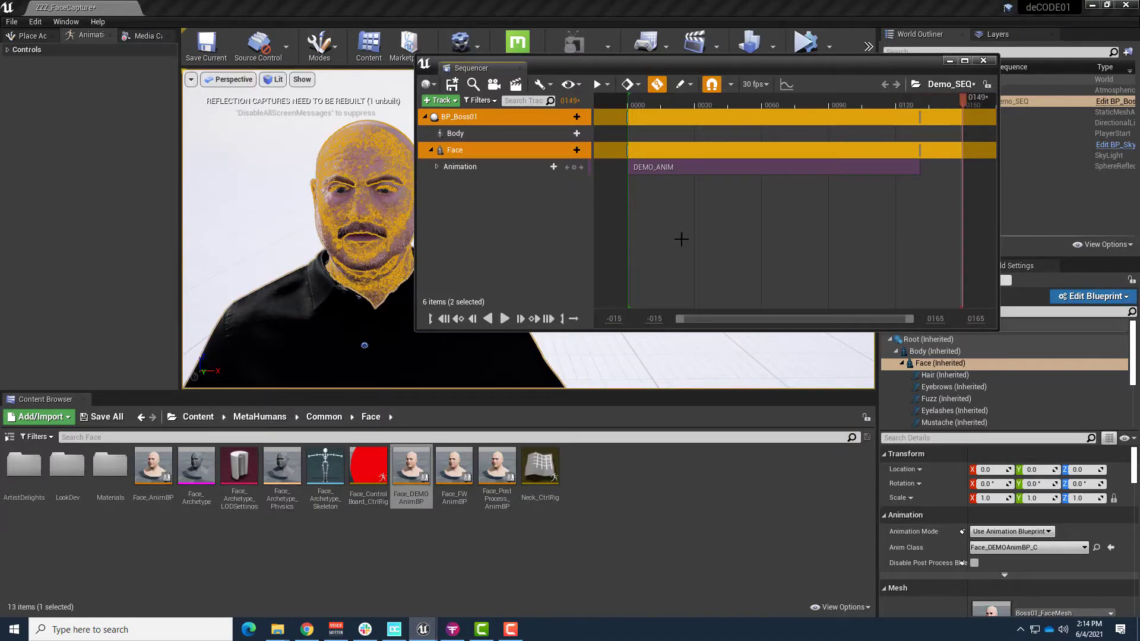